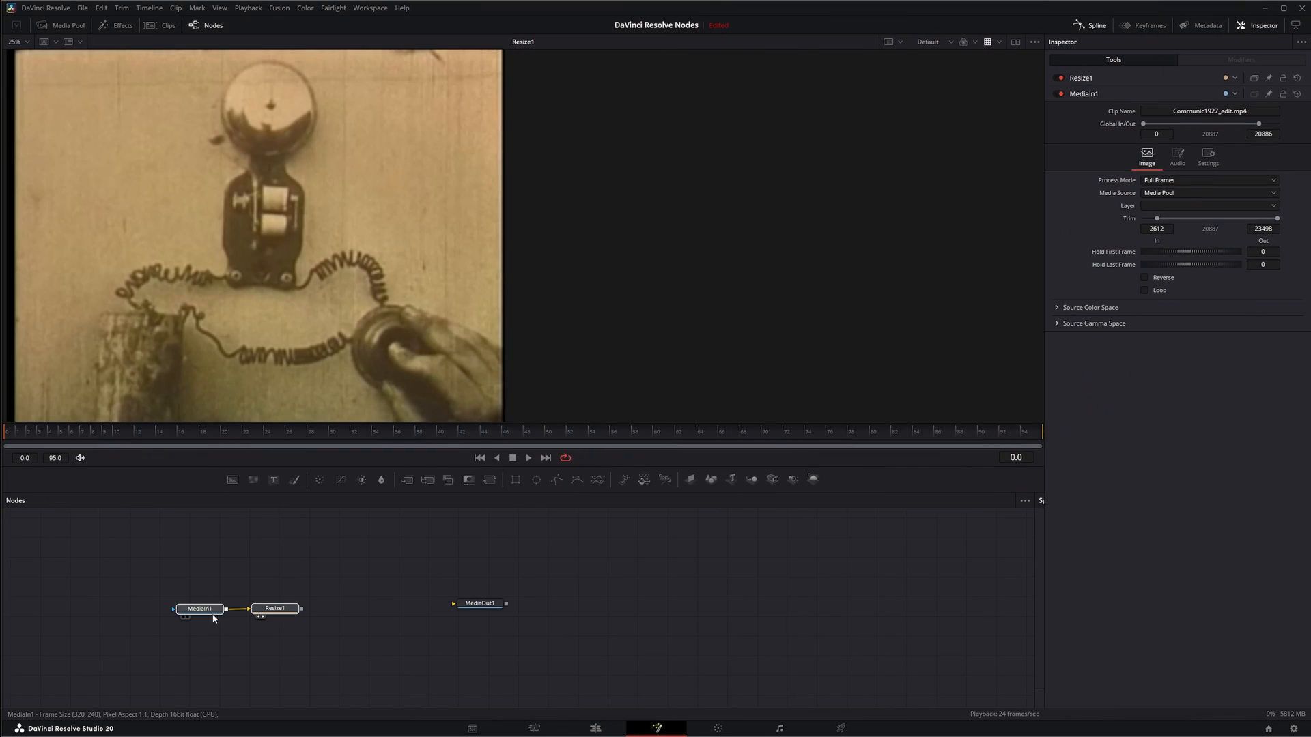
Scrub through the MediaIn1 clip at several frames to inspect the dirt
{"action": "left_click", "coordinate": [200, 608]}
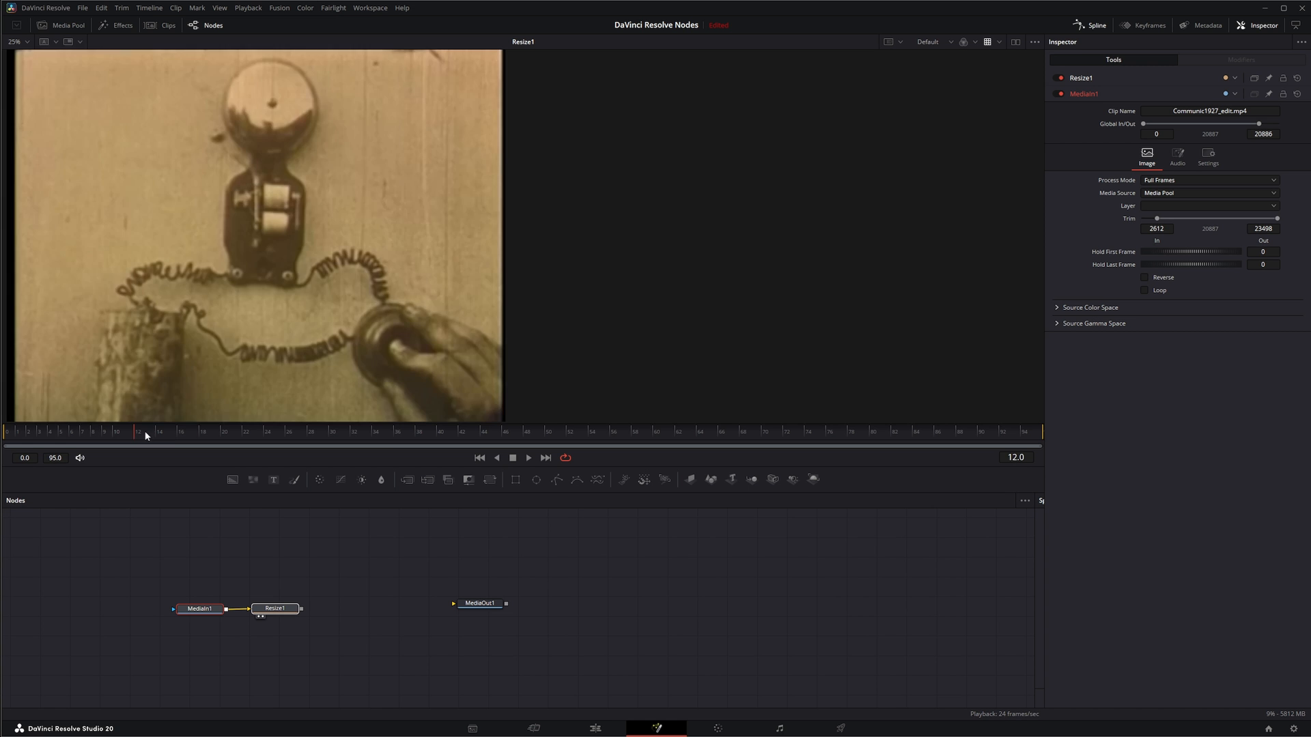
{"action": "left_click", "coordinate": [190, 431]}
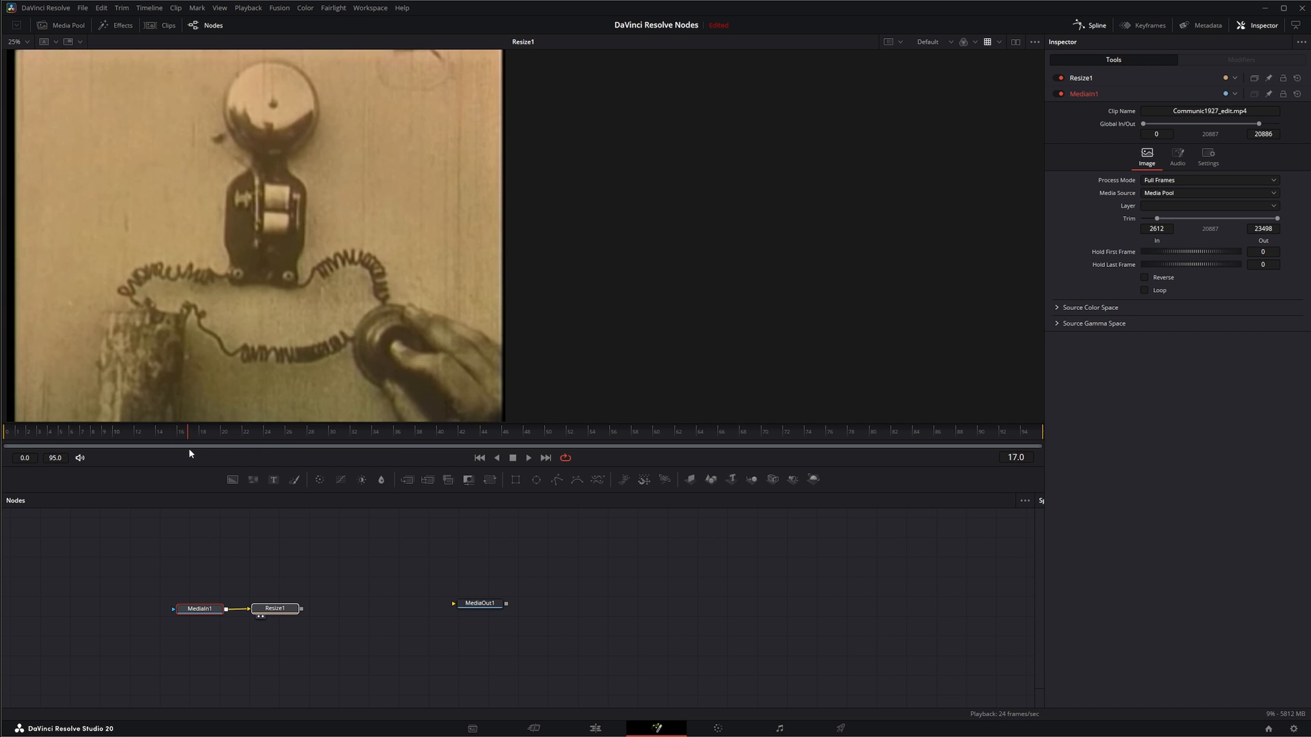
{"action": "left_click", "coordinate": [398, 431]}
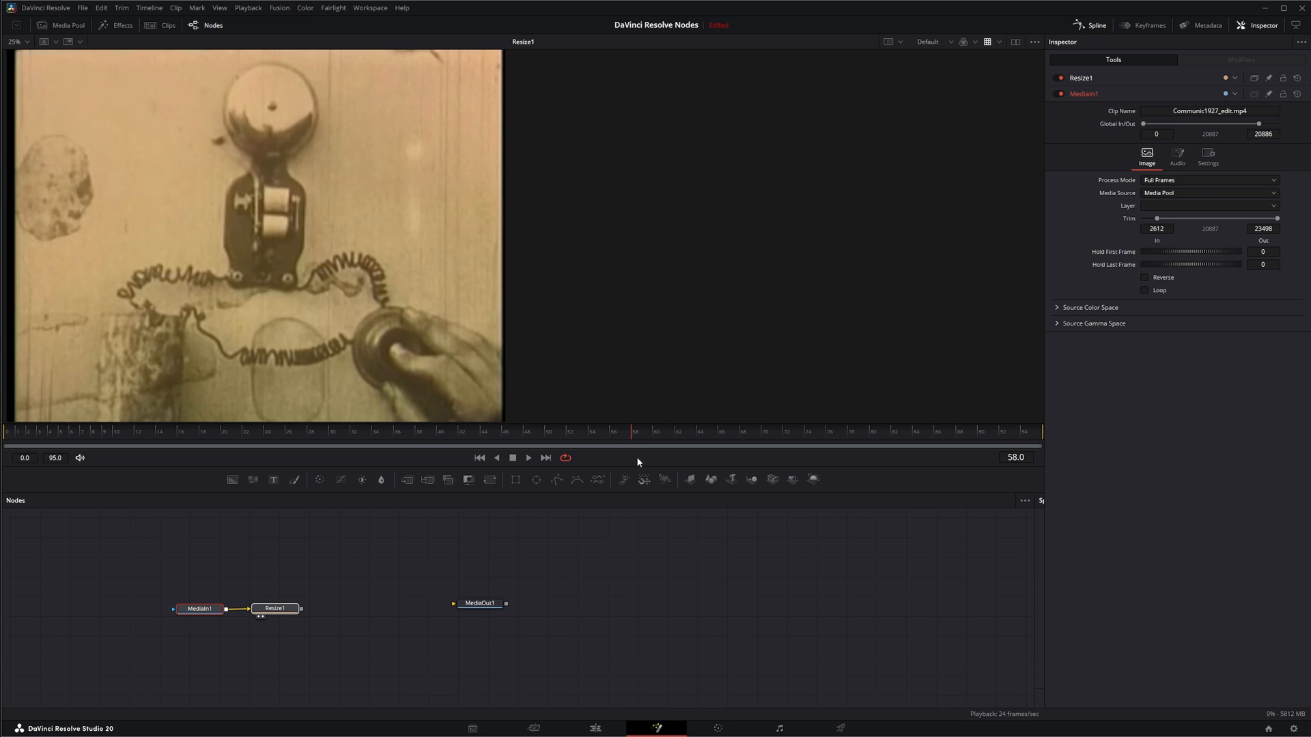
{"action": "mouse_move", "coordinate": [637, 440]}
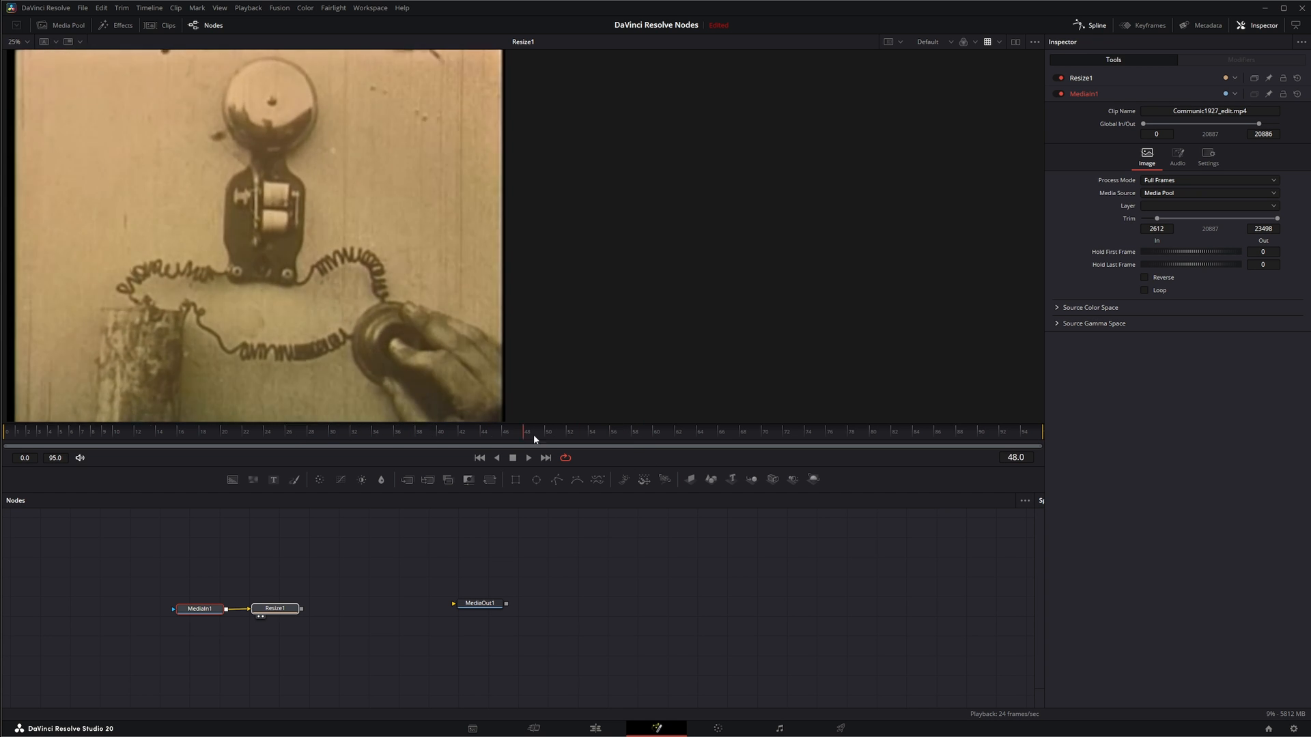
{"action": "left_click", "coordinate": [113, 431]}
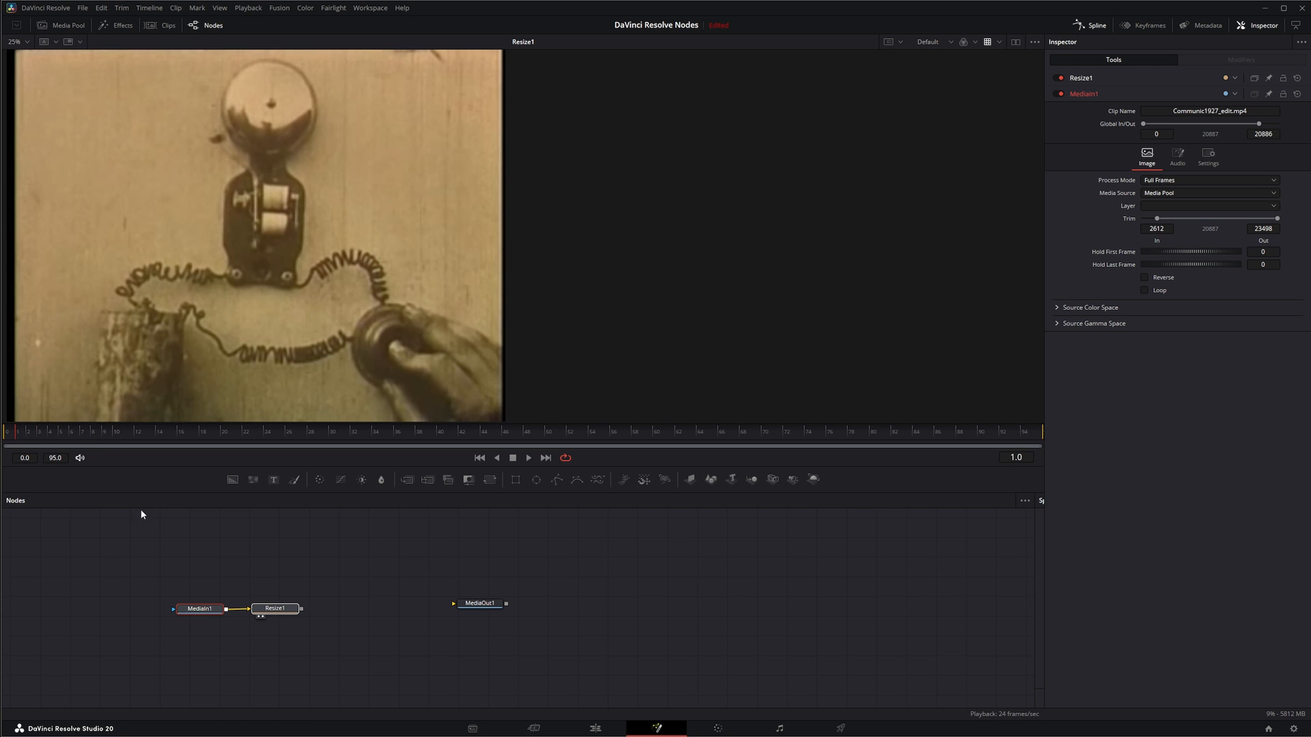
{"action": "mouse_move", "coordinate": [293, 554]}
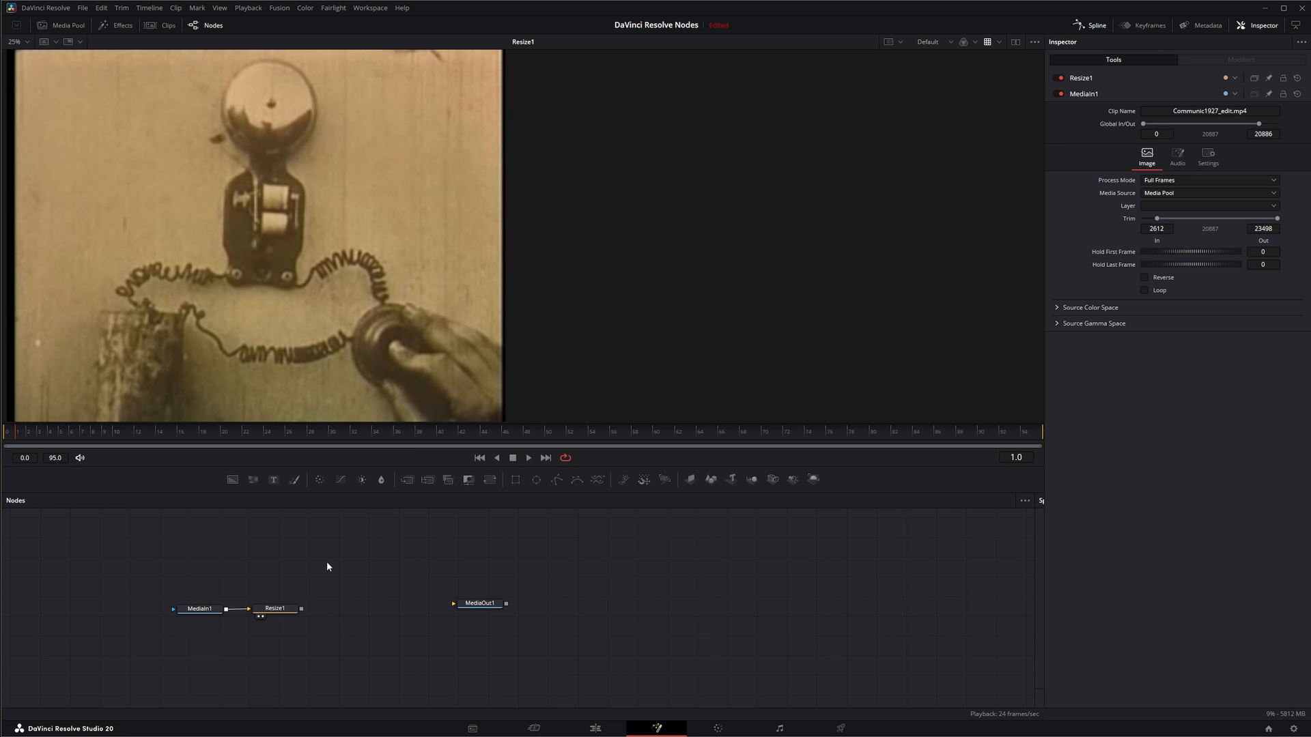
{"action": "left_click", "coordinate": [274, 607]}
{"action": "type", "text": "auto"}
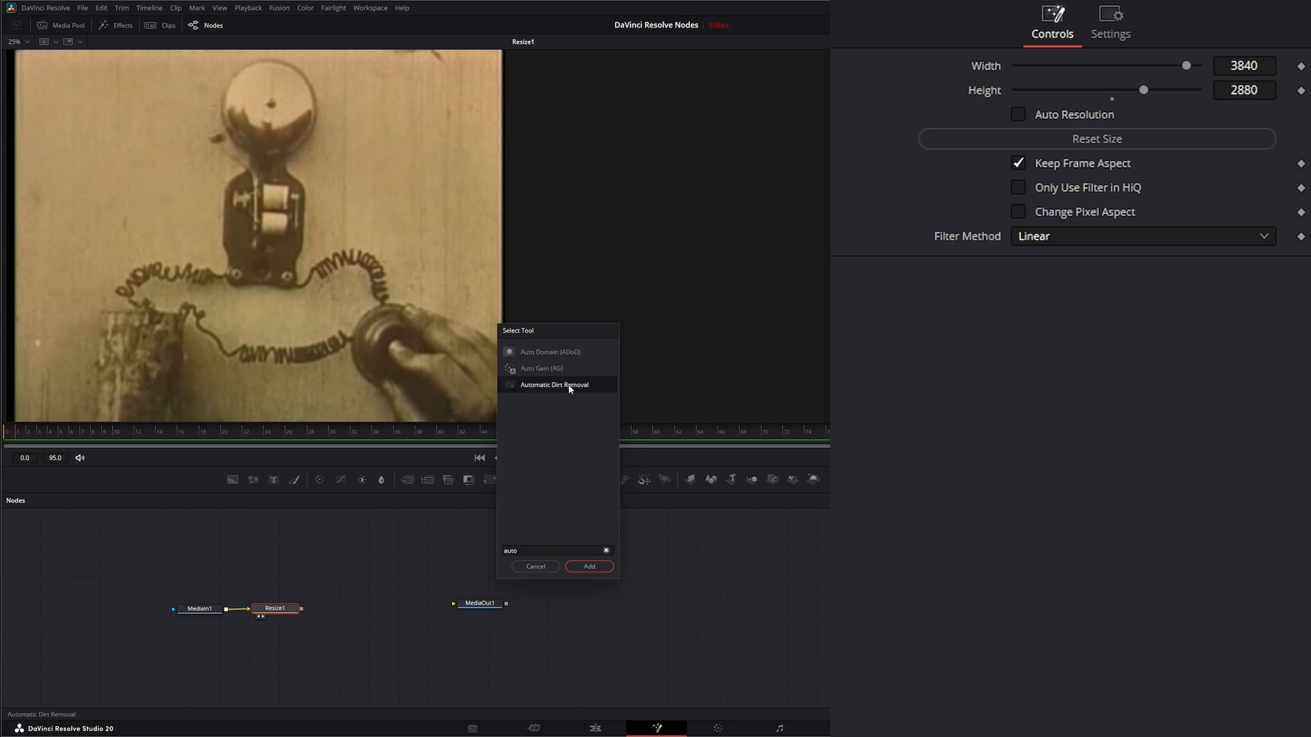
Add Automatic Dirt Removal after Resize and set Motion Est. Type to Better
{"action": "left_click", "coordinate": [588, 566]}
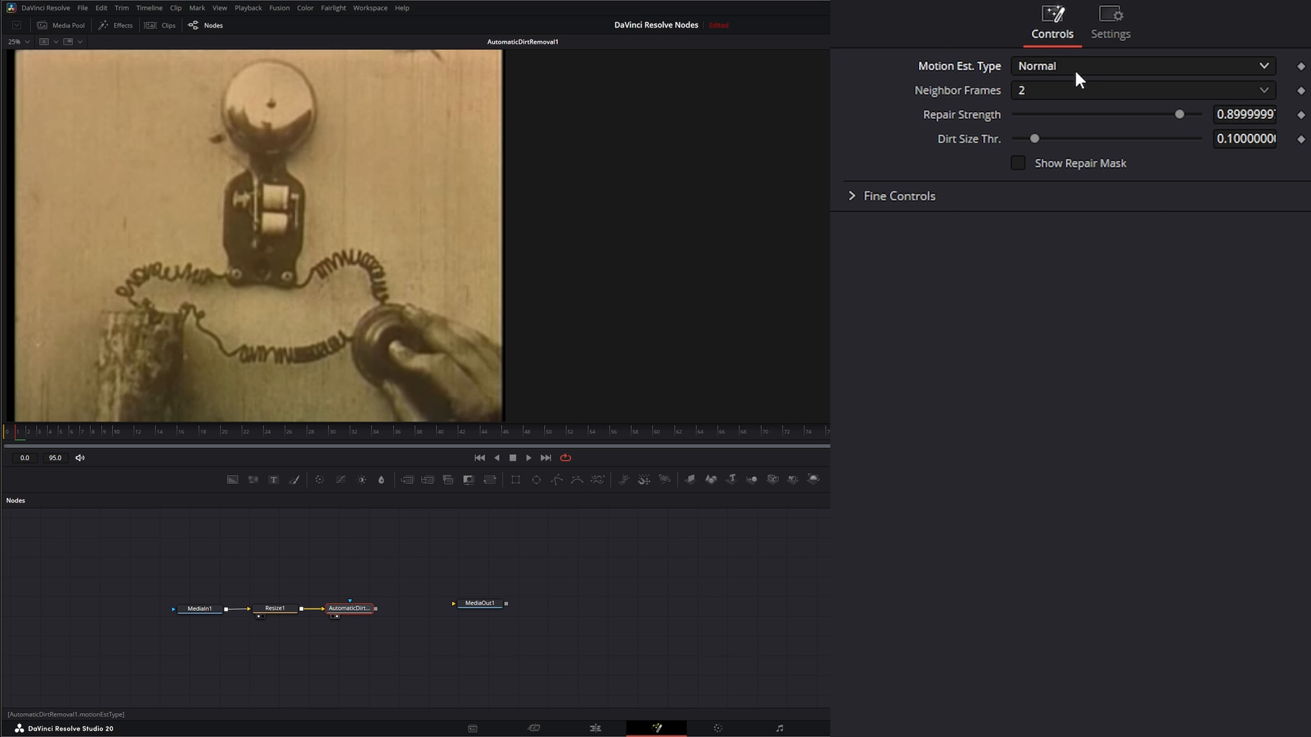
{"action": "left_click", "coordinate": [1141, 66]}
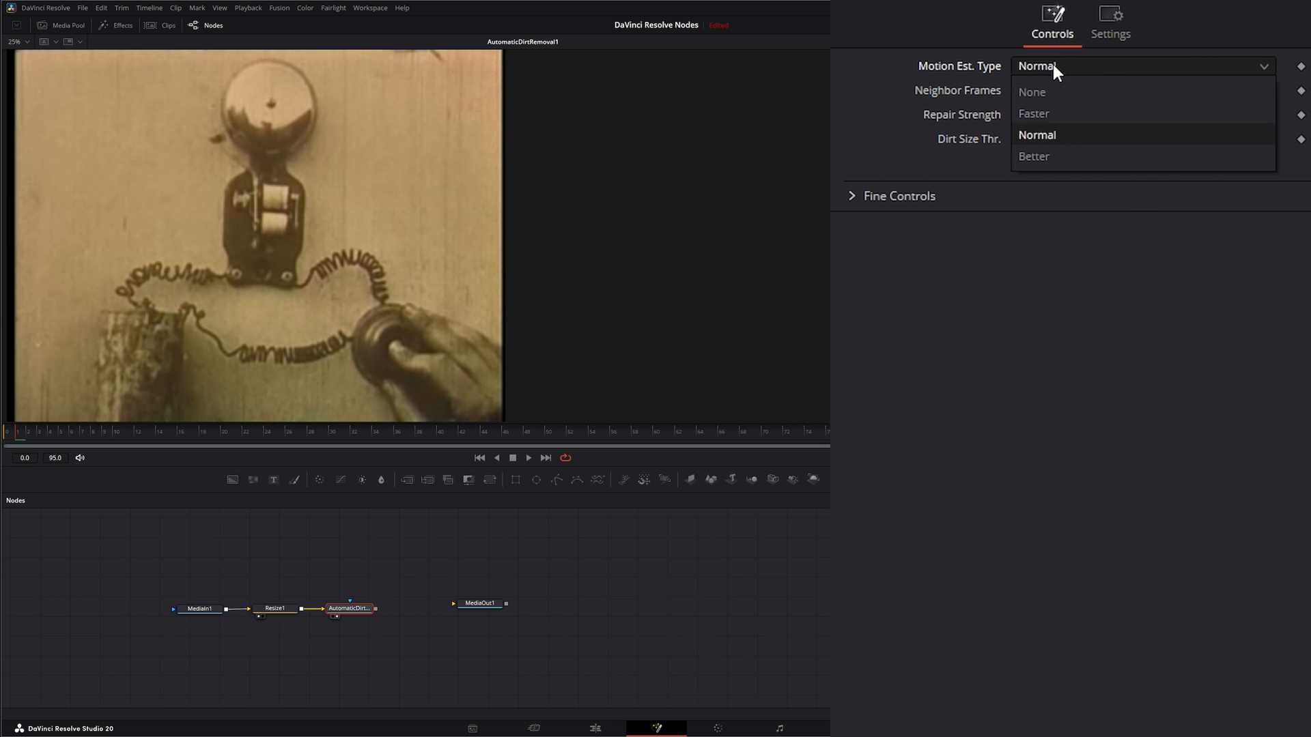
{"action": "left_click", "coordinate": [1032, 93]}
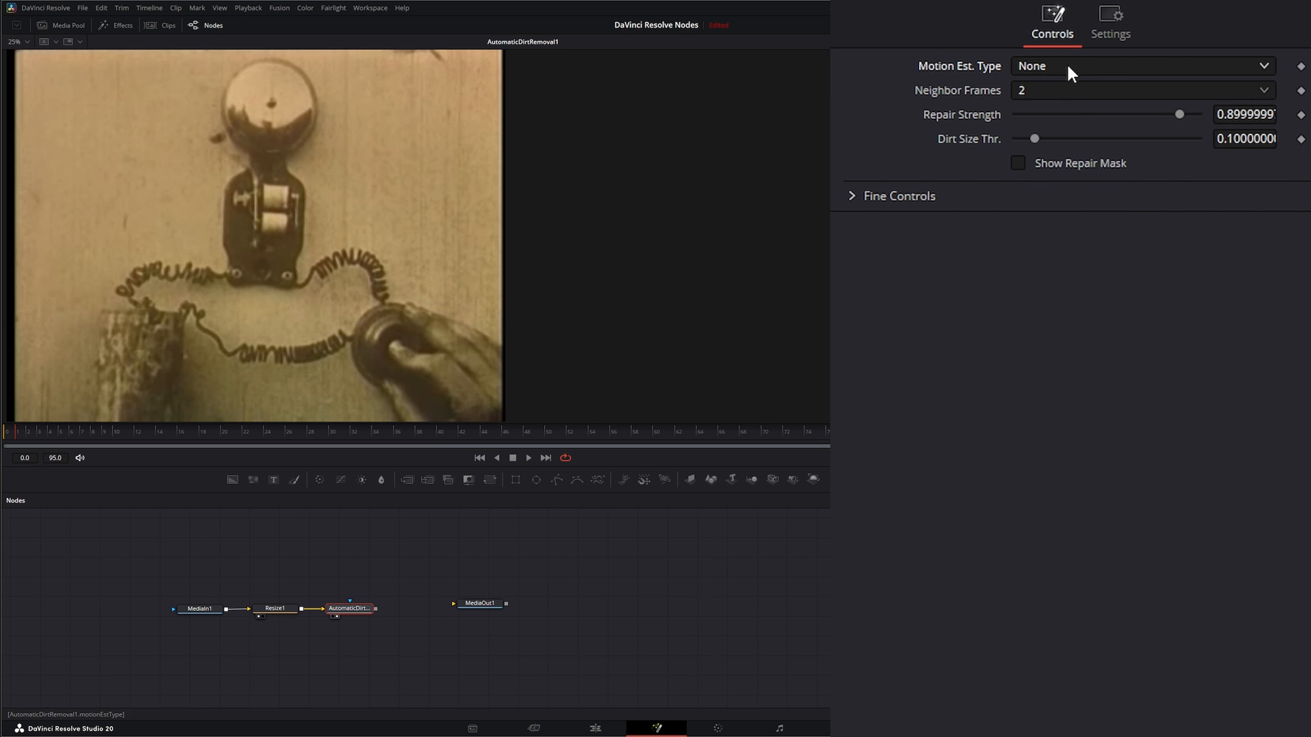
{"action": "left_click", "coordinate": [1141, 66]}
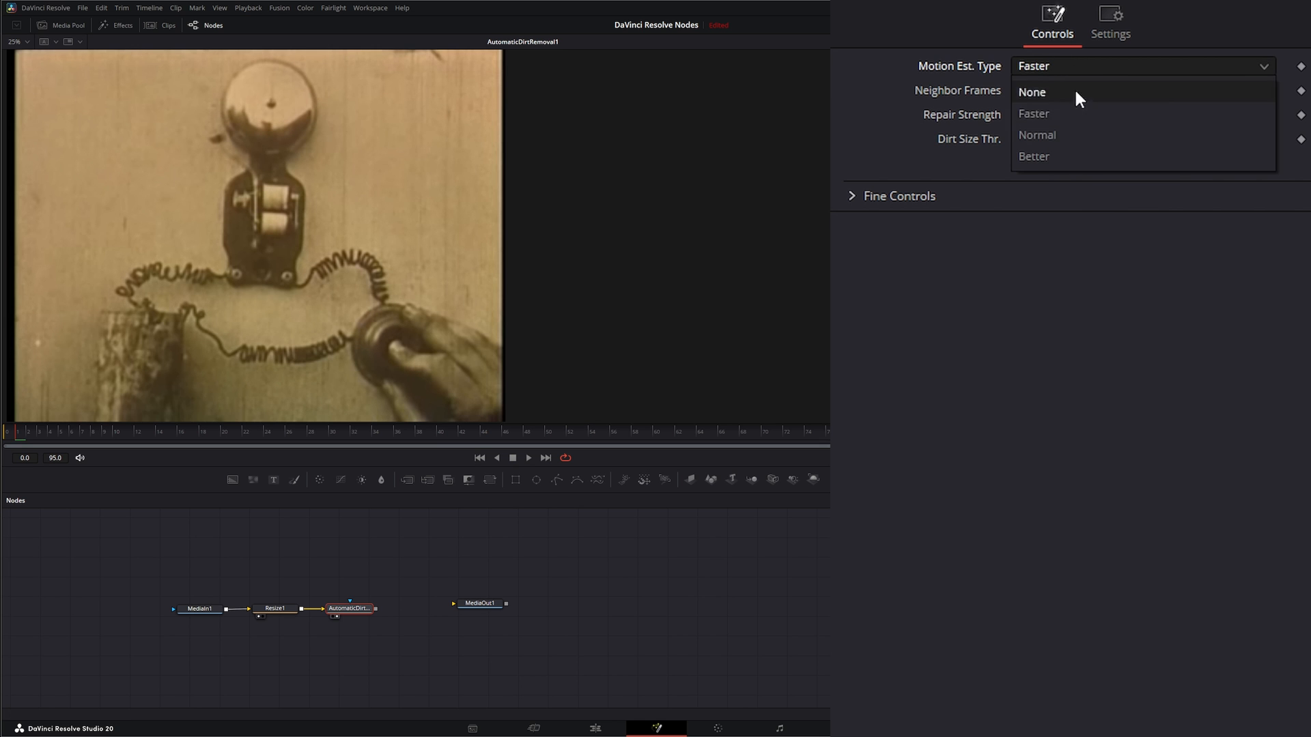
{"action": "left_click", "coordinate": [1033, 156]}
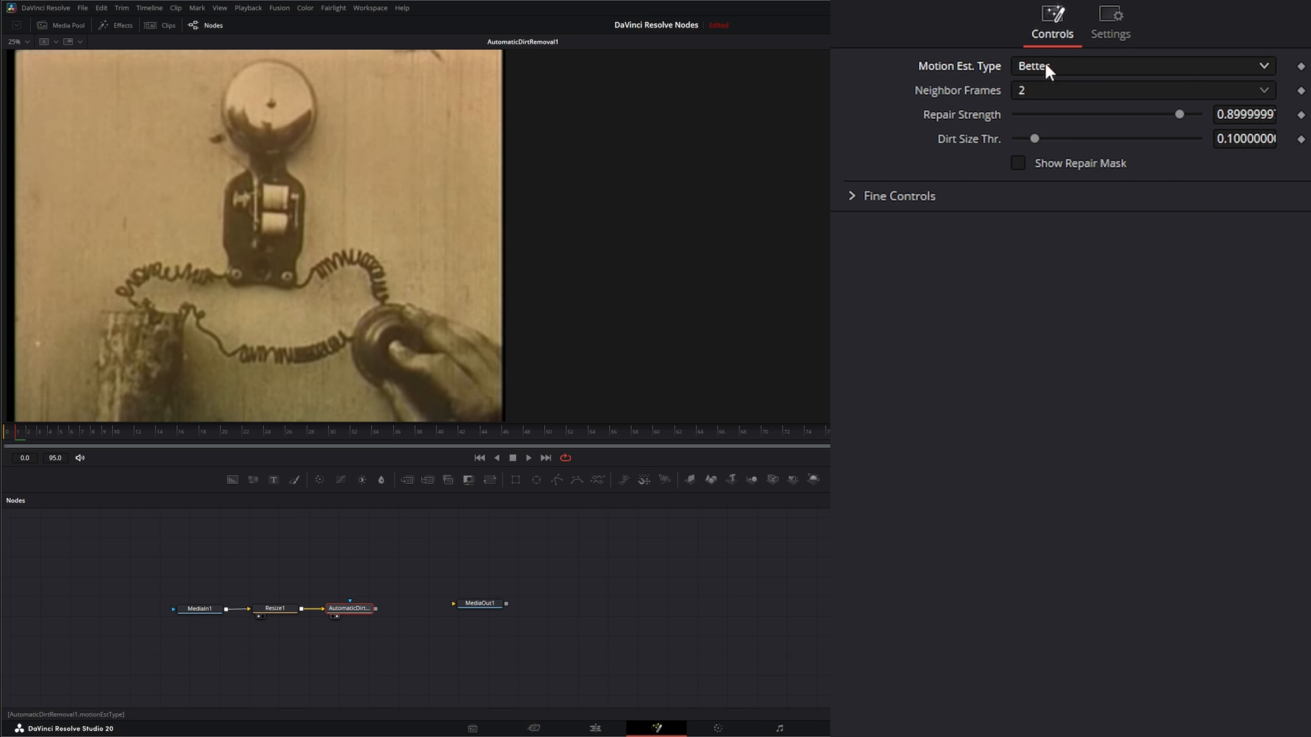
{"action": "left_click", "coordinate": [1139, 66]}
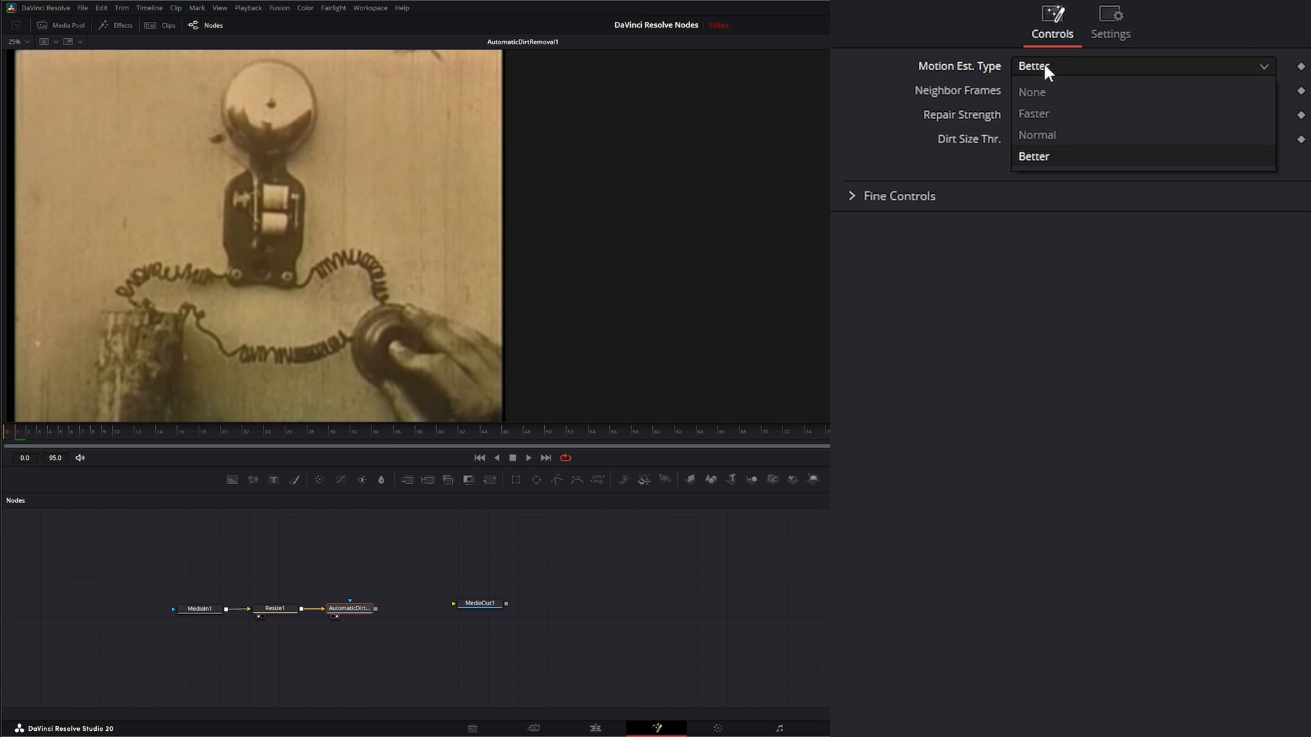
{"action": "left_click", "coordinate": [1034, 113]}
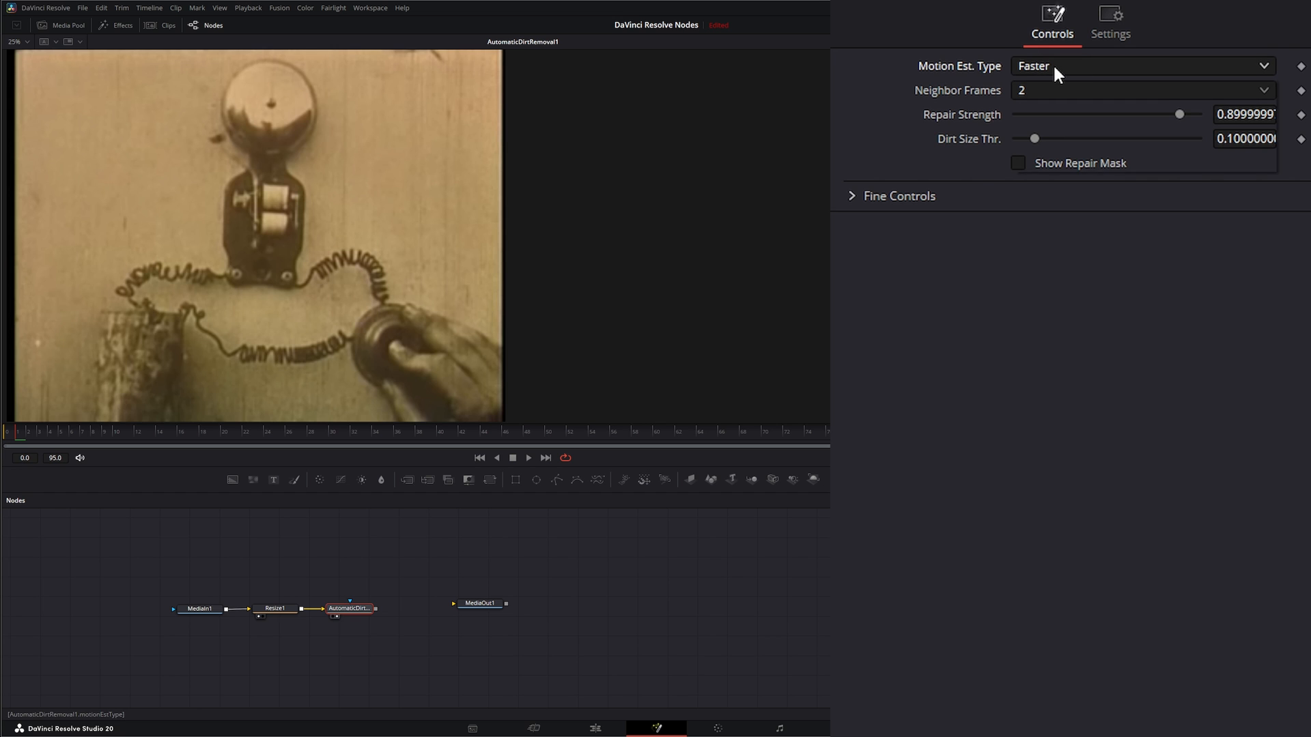
{"action": "left_click", "coordinate": [1139, 66]}
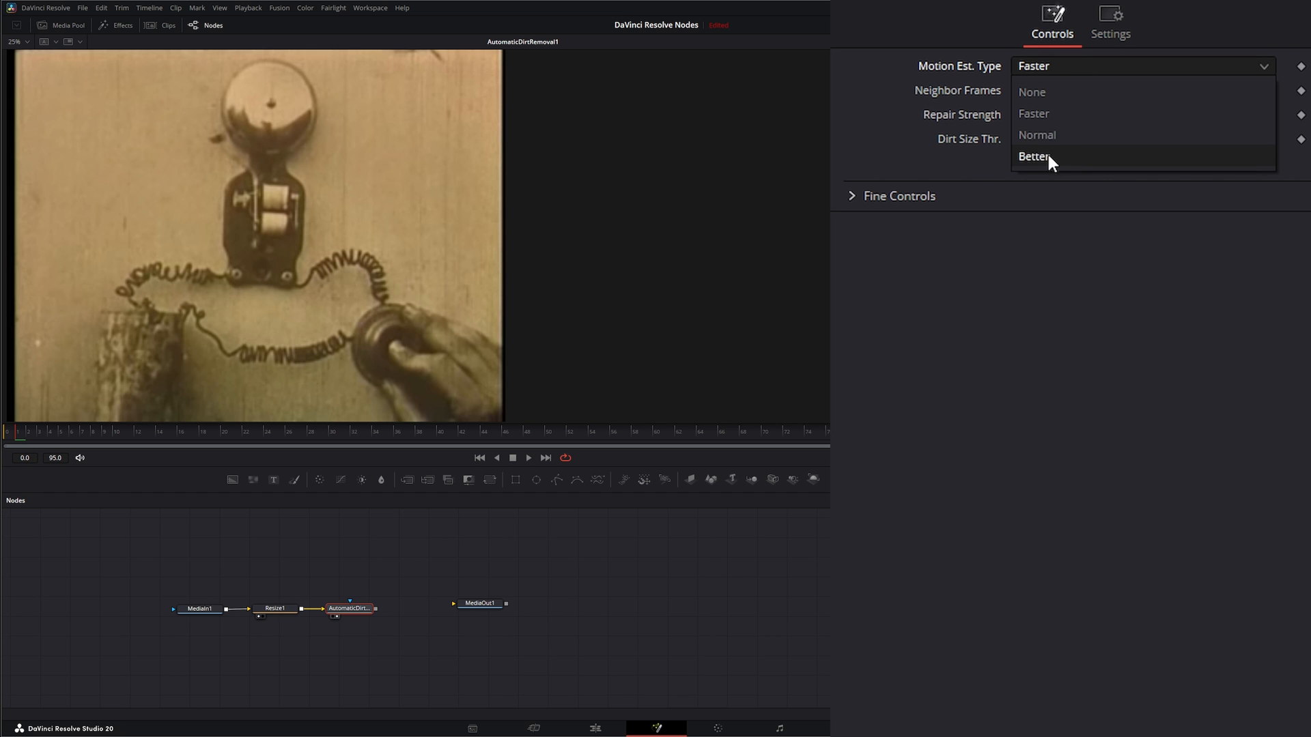
{"action": "left_click", "coordinate": [1034, 156]}
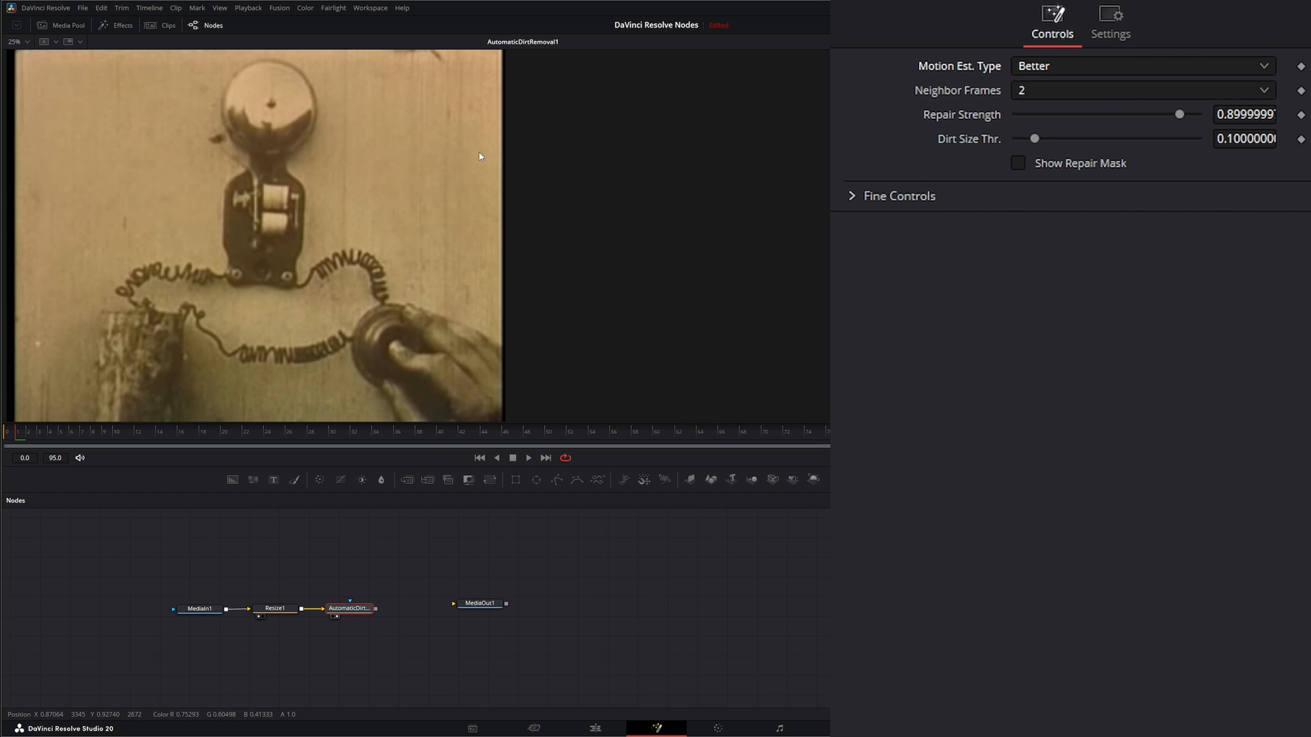
{"action": "mouse_move", "coordinate": [350, 237]}
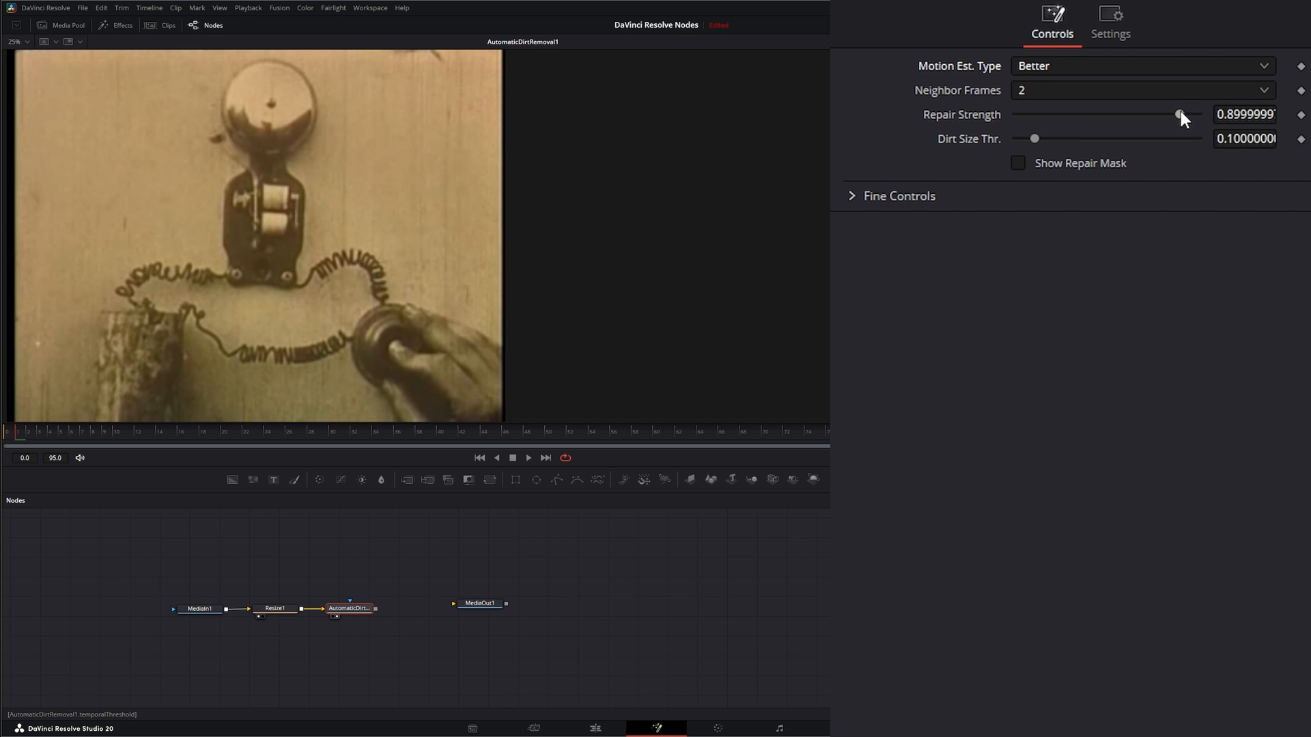
{"action": "mouse_move", "coordinate": [1170, 127]}
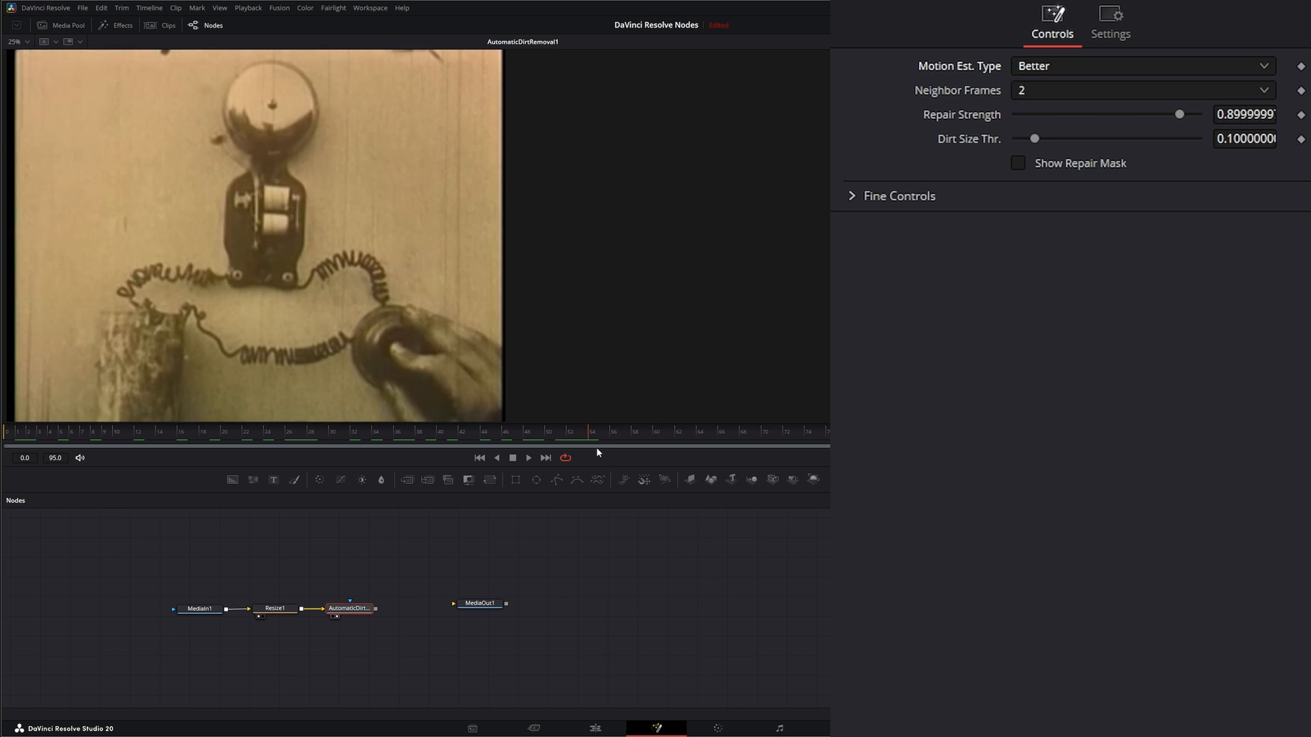
Enable the dual viewer to compare AutomaticDirtRemoval1 beside Resize1
{"action": "left_click", "coordinate": [275, 607]}
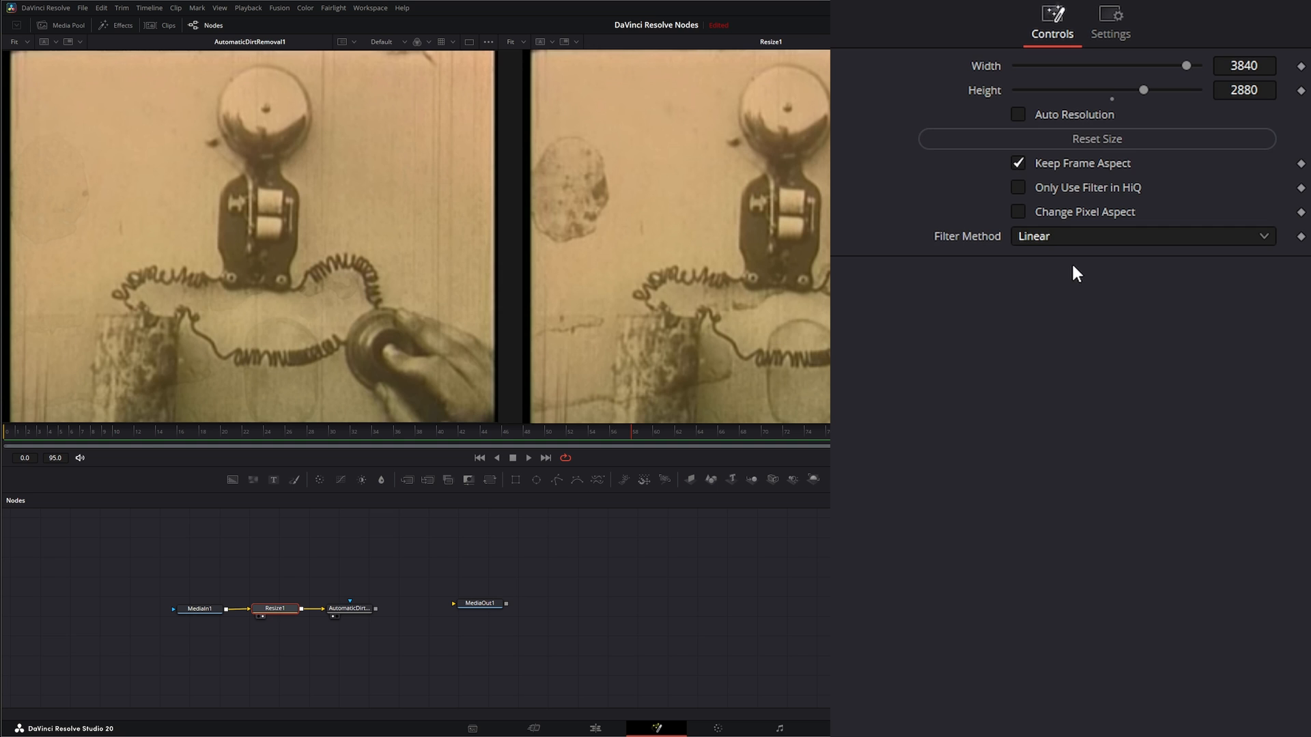
Select the dirt removal node and set Repair Strength to 0.952
{"action": "left_click", "coordinate": [347, 607]}
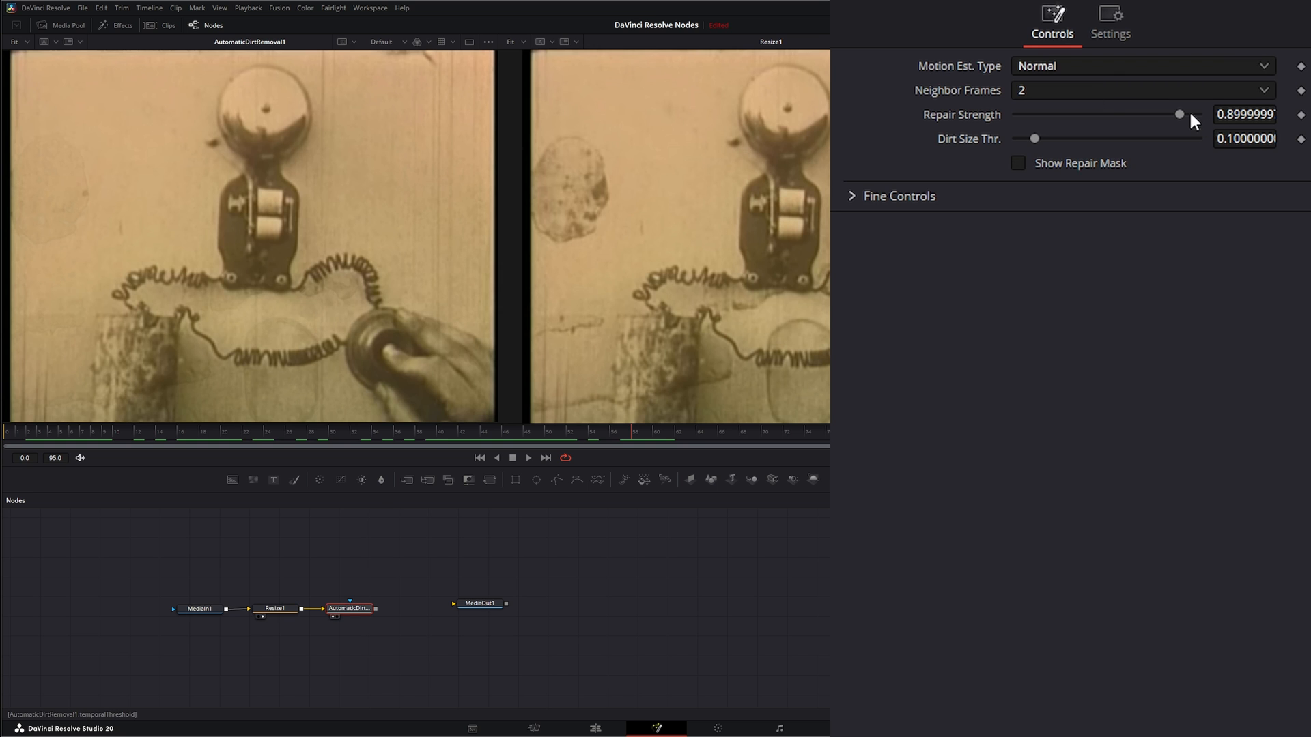
{"action": "left_click_drag", "start_coordinate": [1179, 114], "coordinate": [1133, 114]}
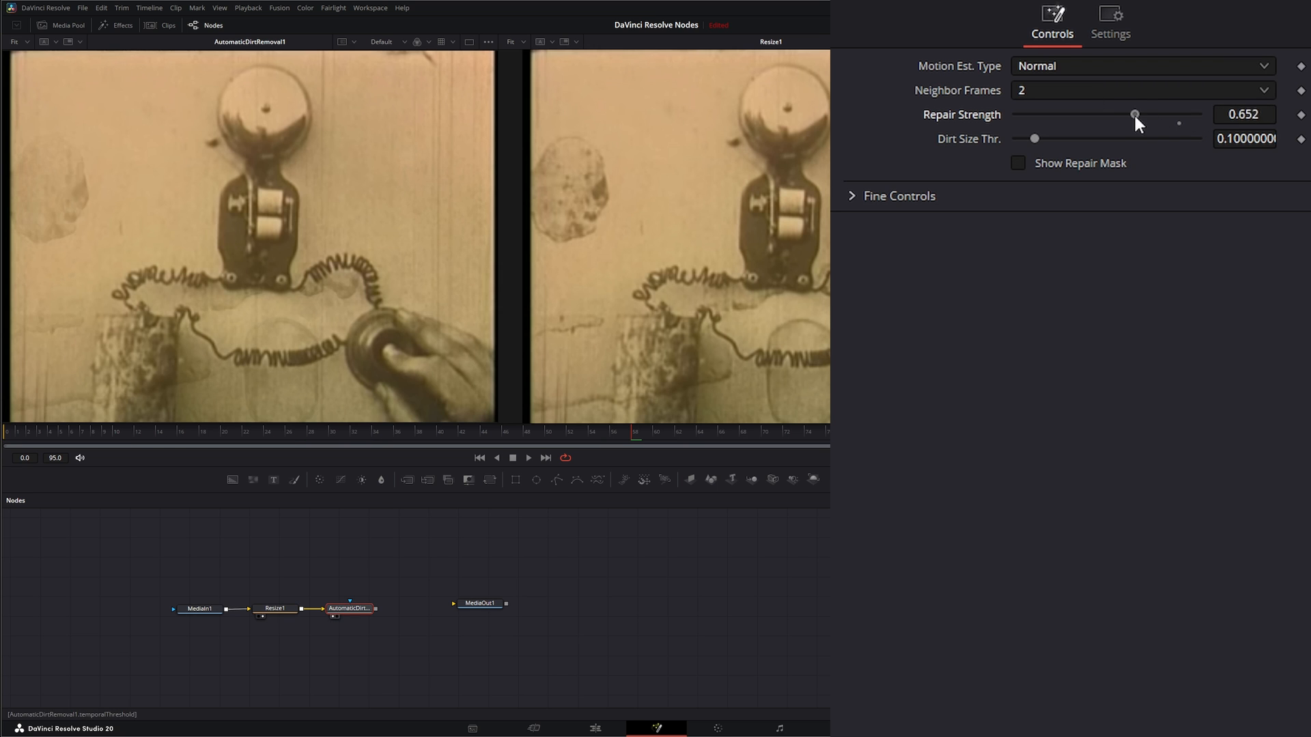
{"action": "left_click_drag", "start_coordinate": [1136, 115], "coordinate": [1180, 115]}
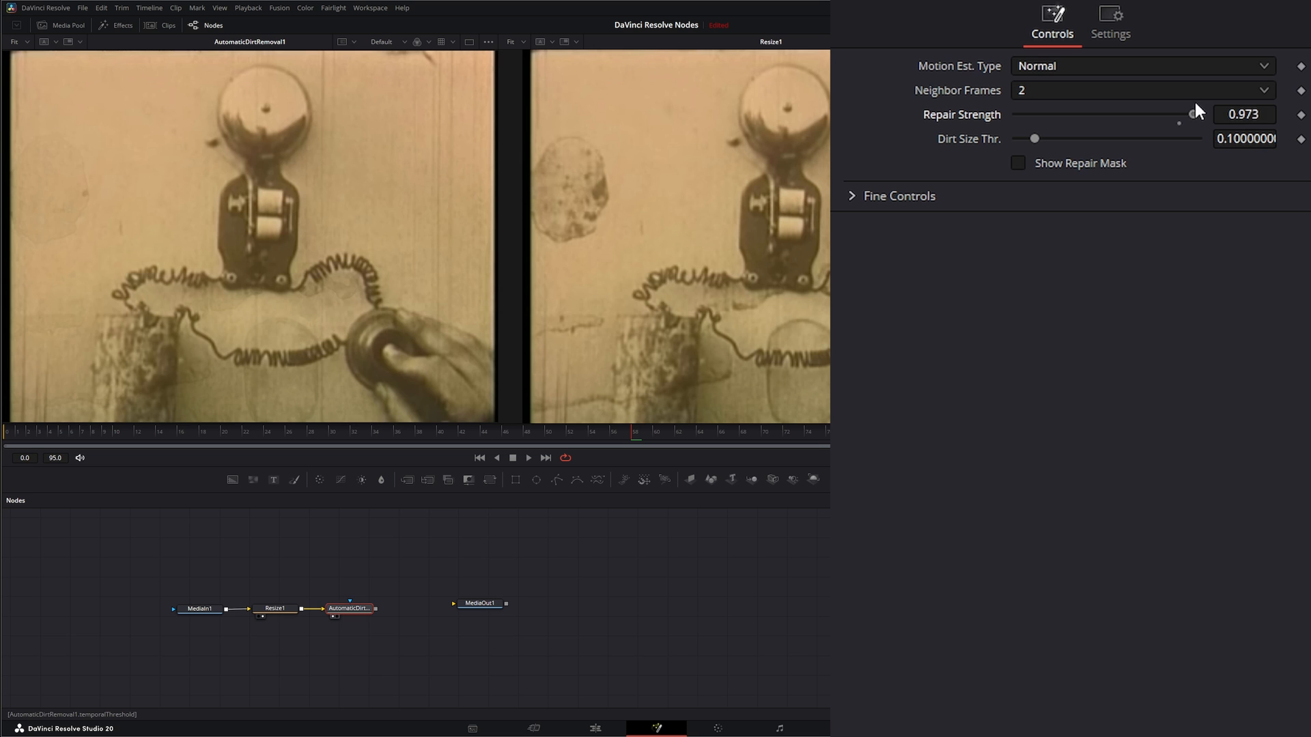
{"action": "left_click_drag", "start_coordinate": [1196, 116], "coordinate": [1191, 115]}
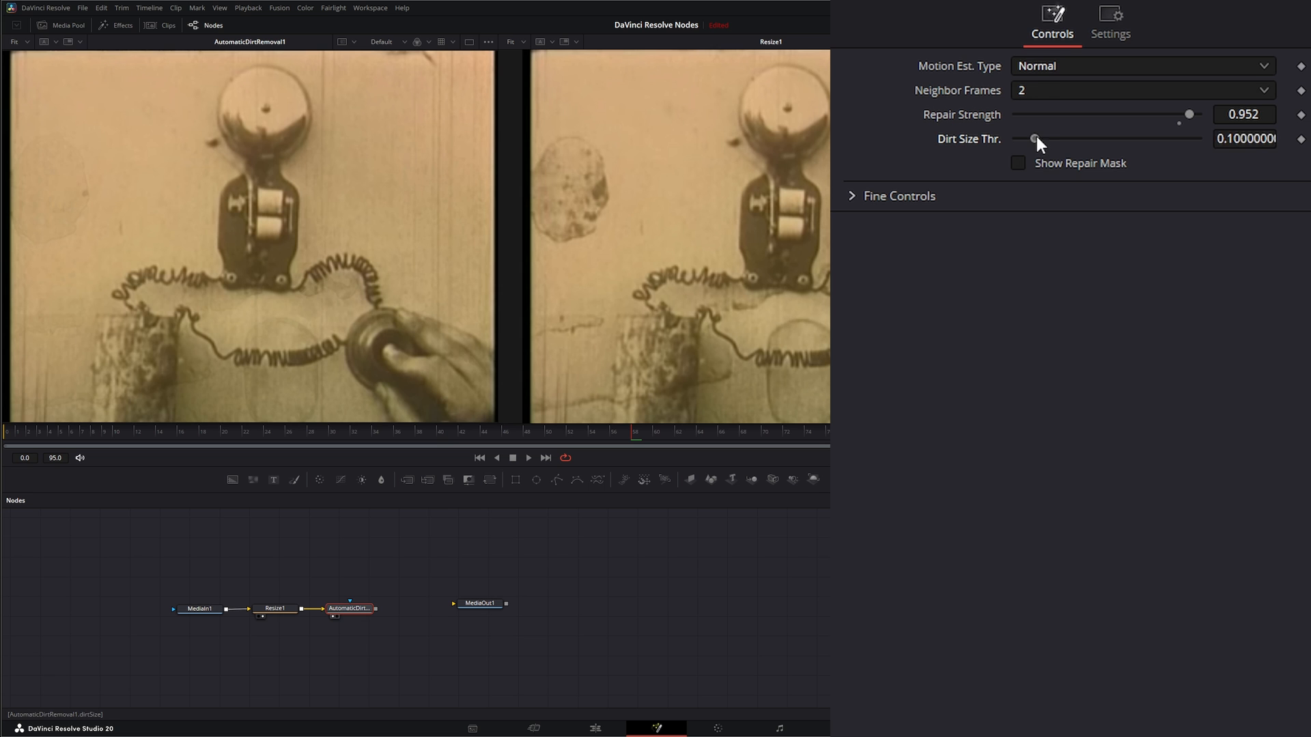
Set Dirt Size Thr. to 0.096 and toggle Show Repair Mask on and off
{"action": "left_click_drag", "start_coordinate": [1035, 138], "coordinate": [1018, 138]}
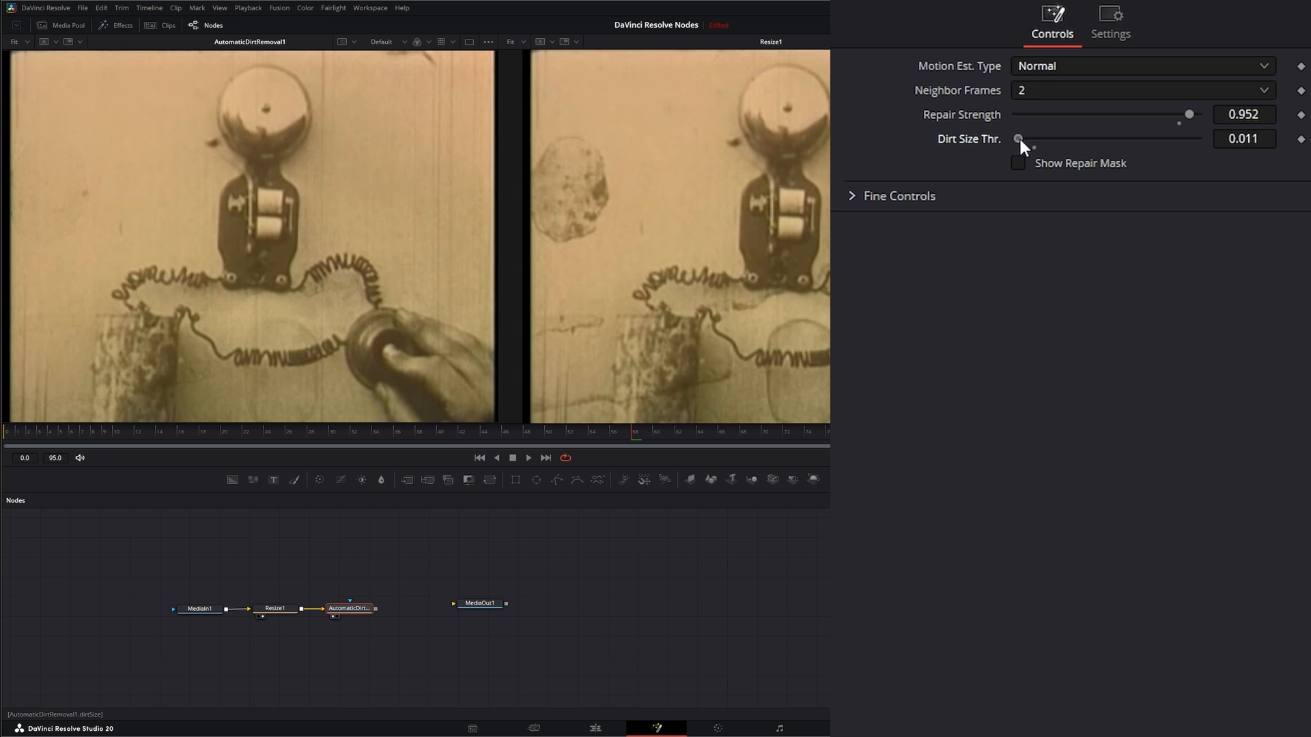
{"action": "left_click_drag", "start_coordinate": [1020, 138], "coordinate": [1017, 139]}
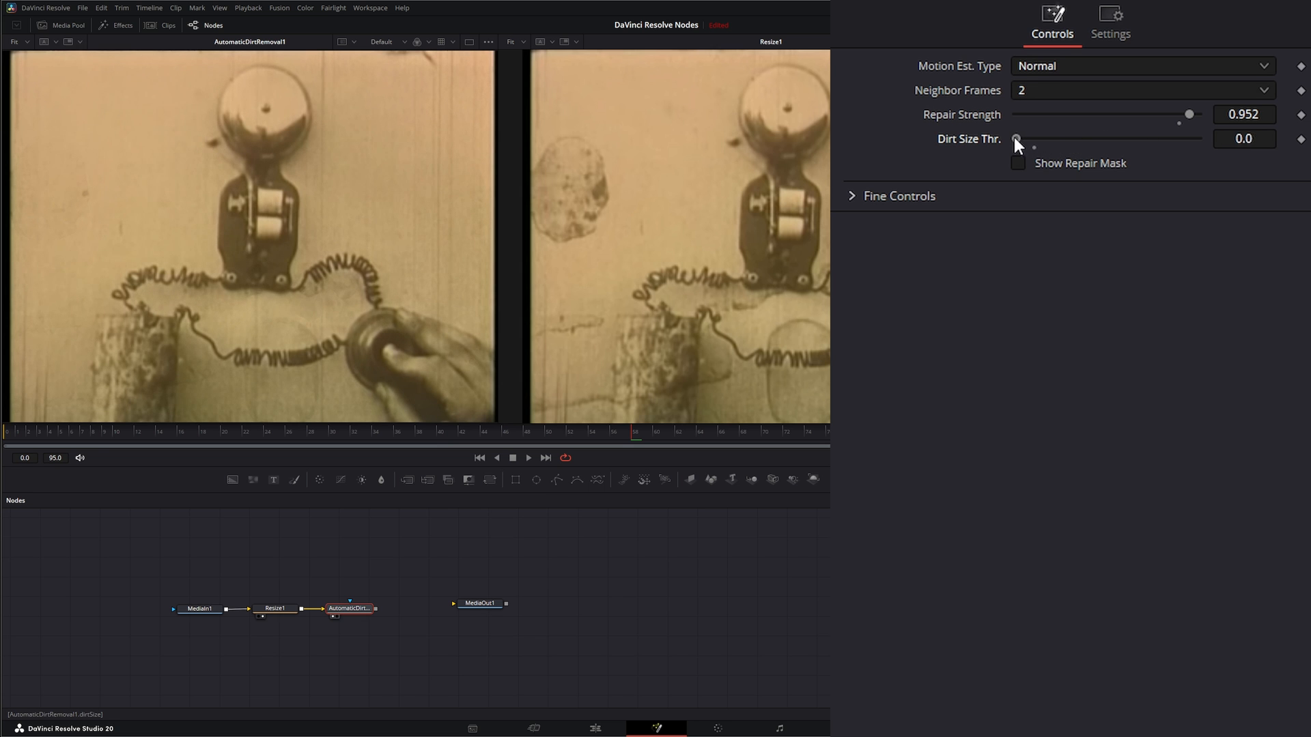
{"action": "left_click", "coordinate": [1017, 164]}
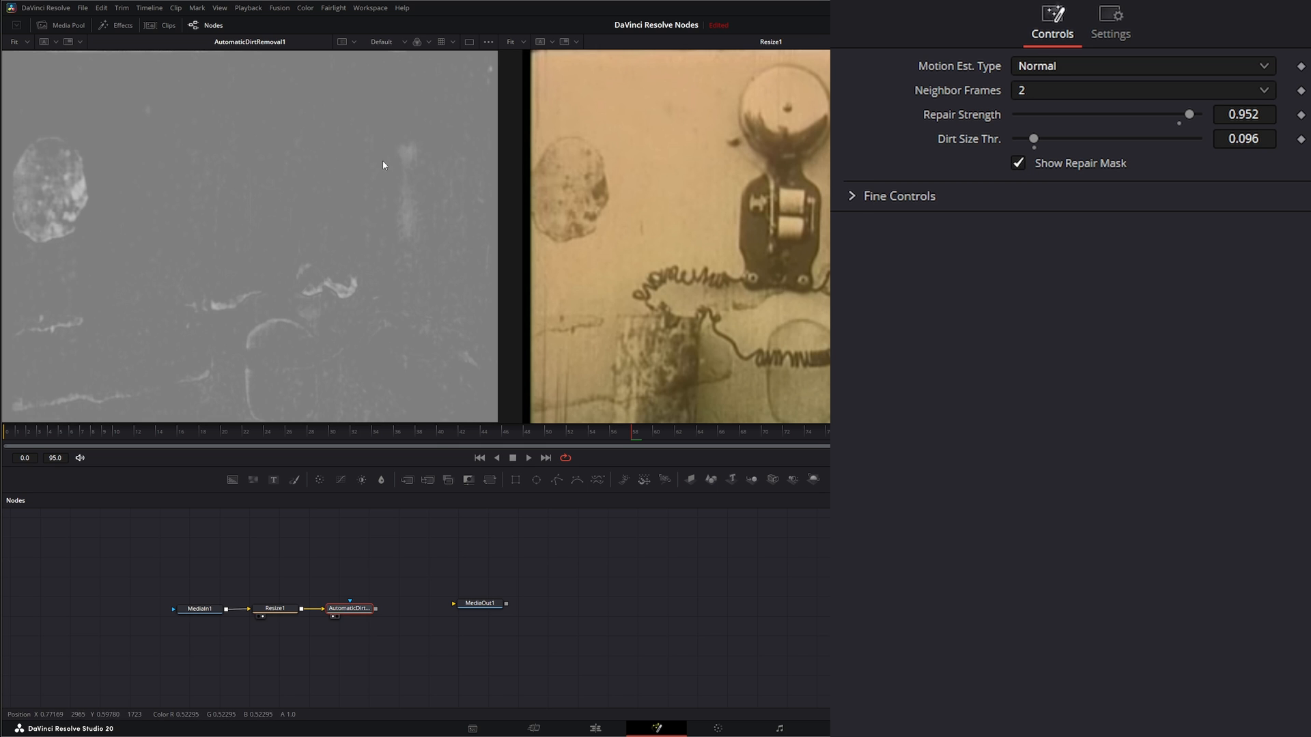
{"action": "mouse_move", "coordinate": [287, 440]}
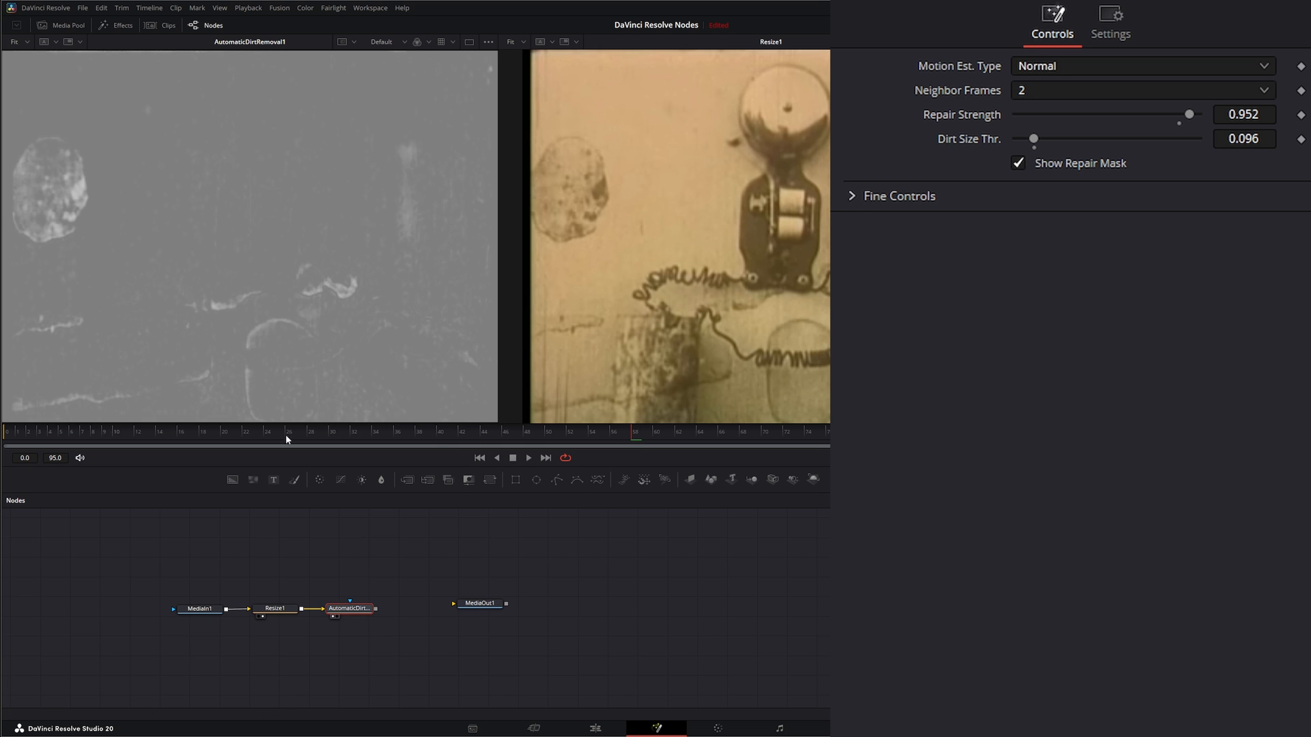
{"action": "left_click", "coordinate": [1017, 163]}
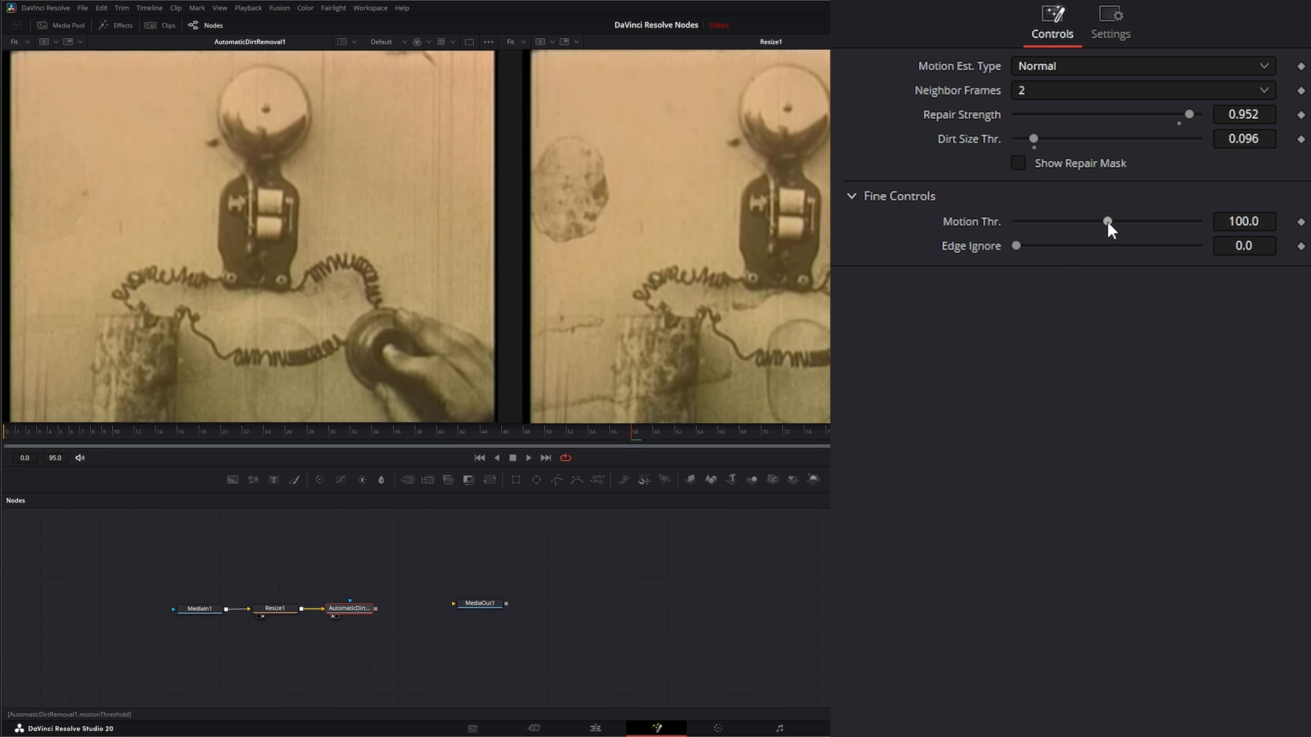
Set the dirt removal Motion Thr. to about 124.1
{"action": "left_click_drag", "start_coordinate": [1107, 220], "coordinate": [1122, 221]}
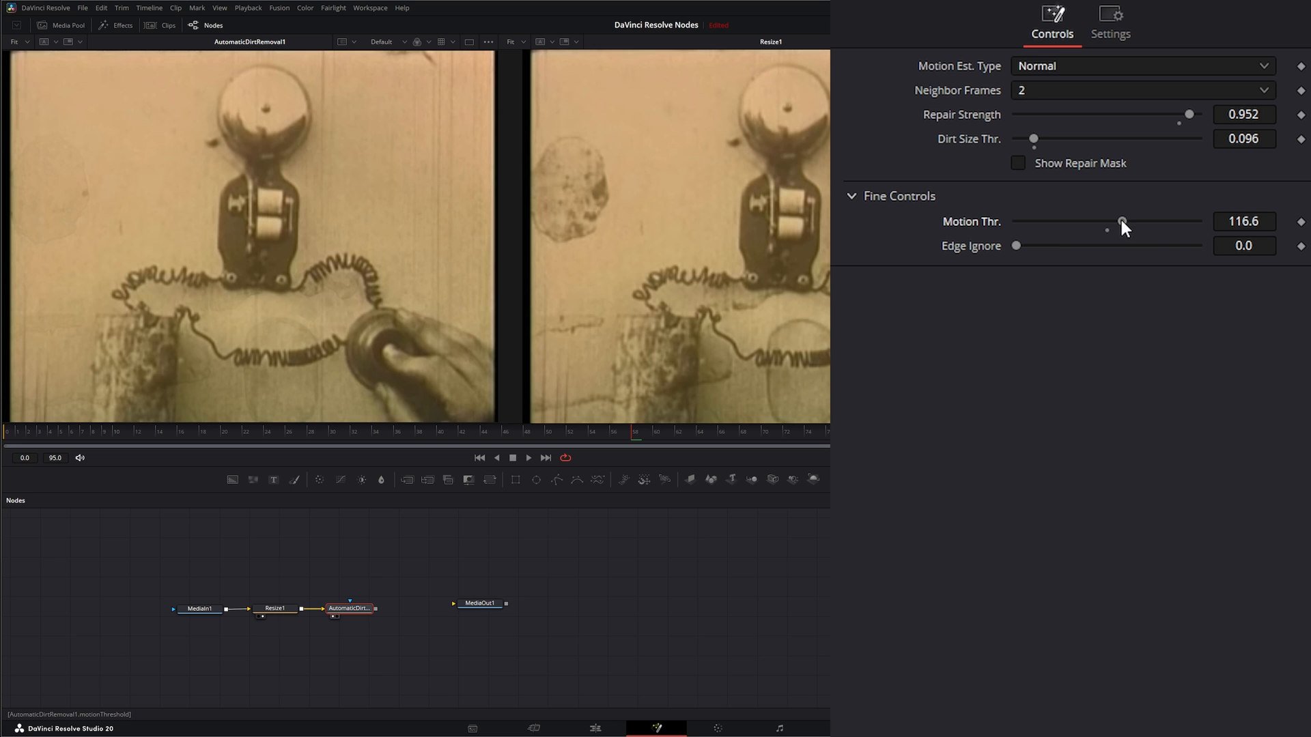
{"action": "left_click_drag", "start_coordinate": [1122, 220], "coordinate": [1150, 221]}
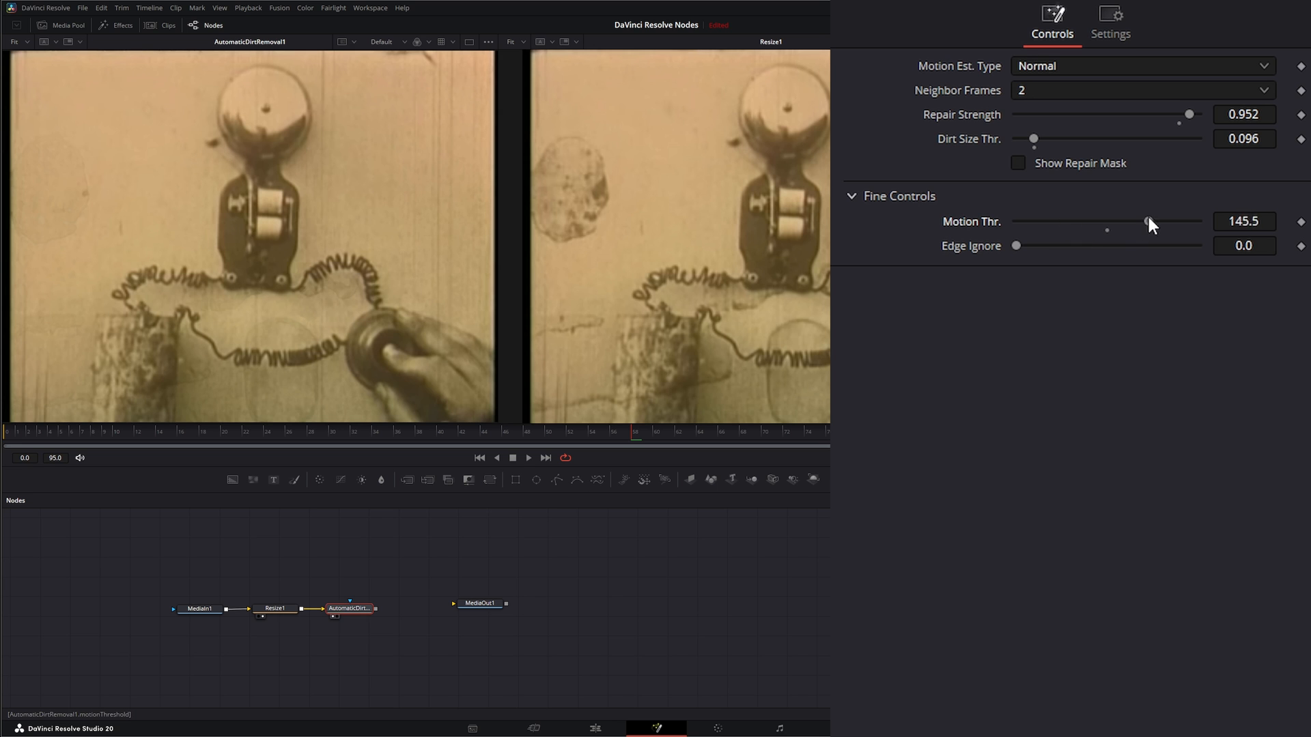
{"action": "left_click_drag", "start_coordinate": [1147, 220], "coordinate": [1107, 220]}
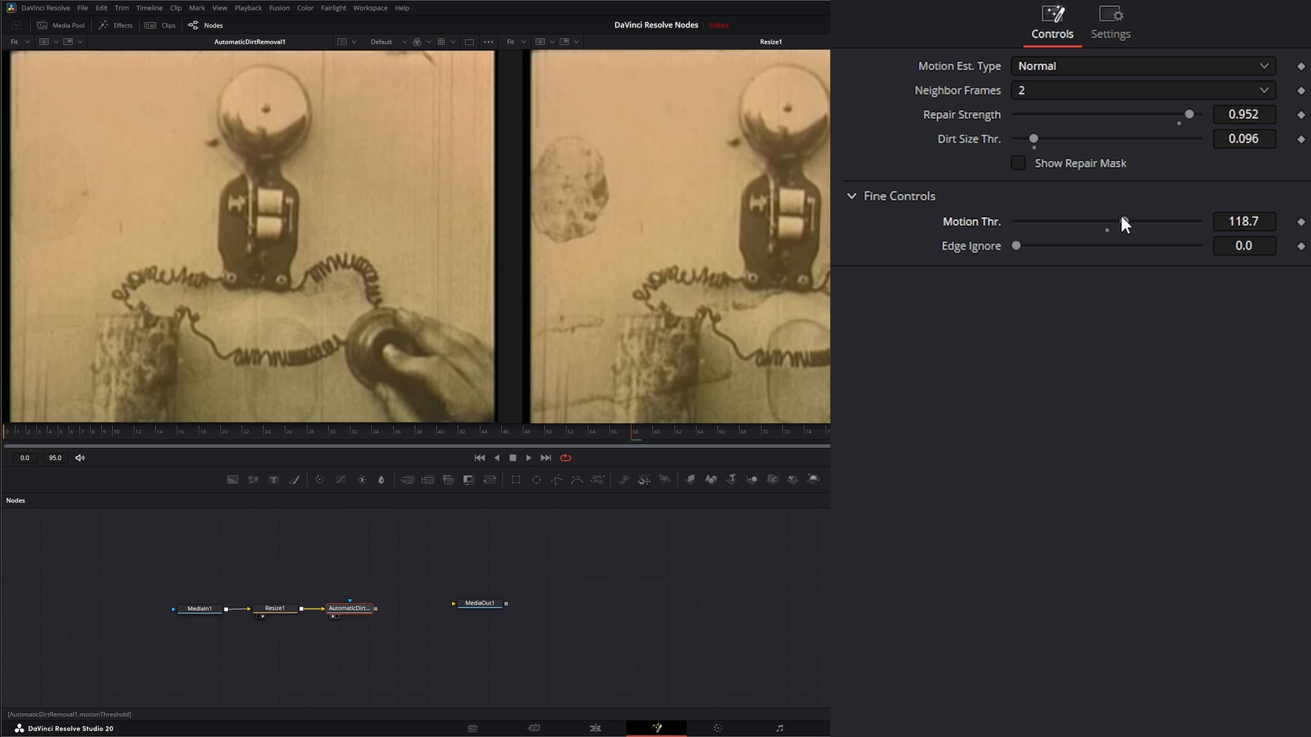
{"action": "left_click_drag", "start_coordinate": [1109, 221], "coordinate": [1150, 220]}
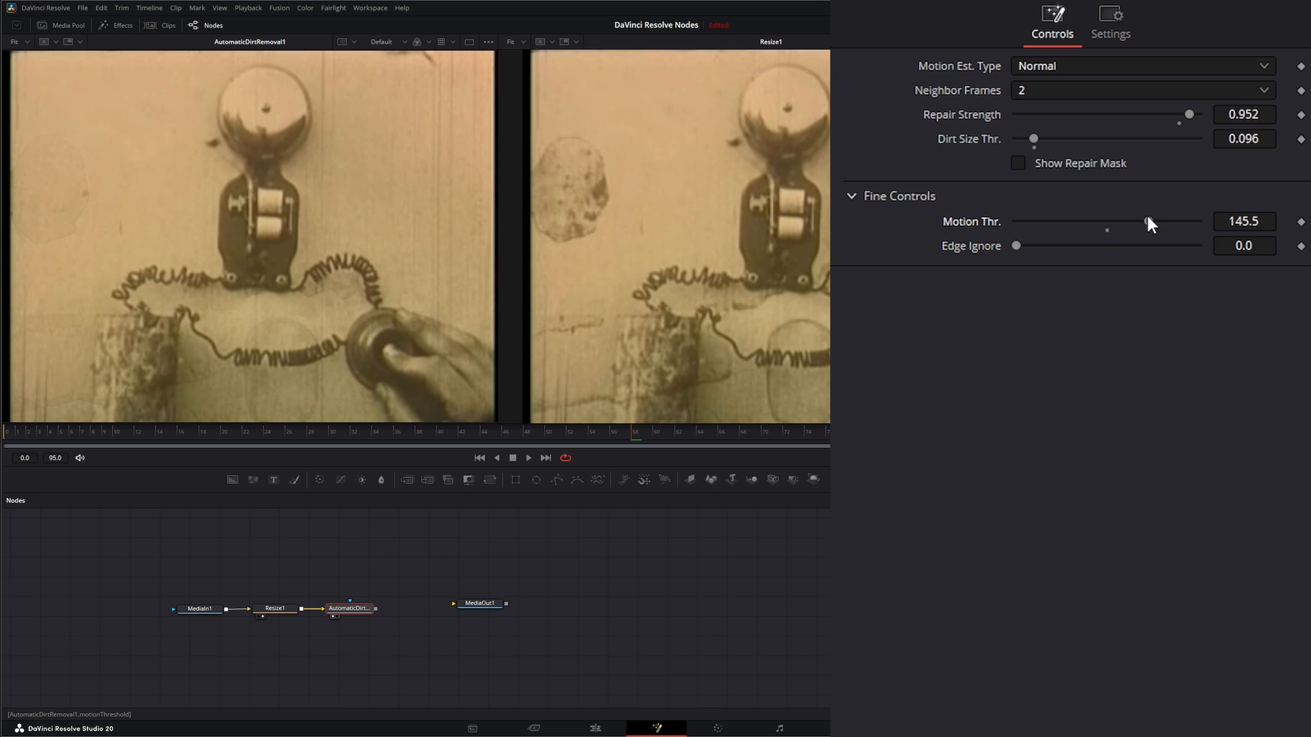
{"action": "left_click_drag", "start_coordinate": [1150, 221], "coordinate": [1112, 220]}
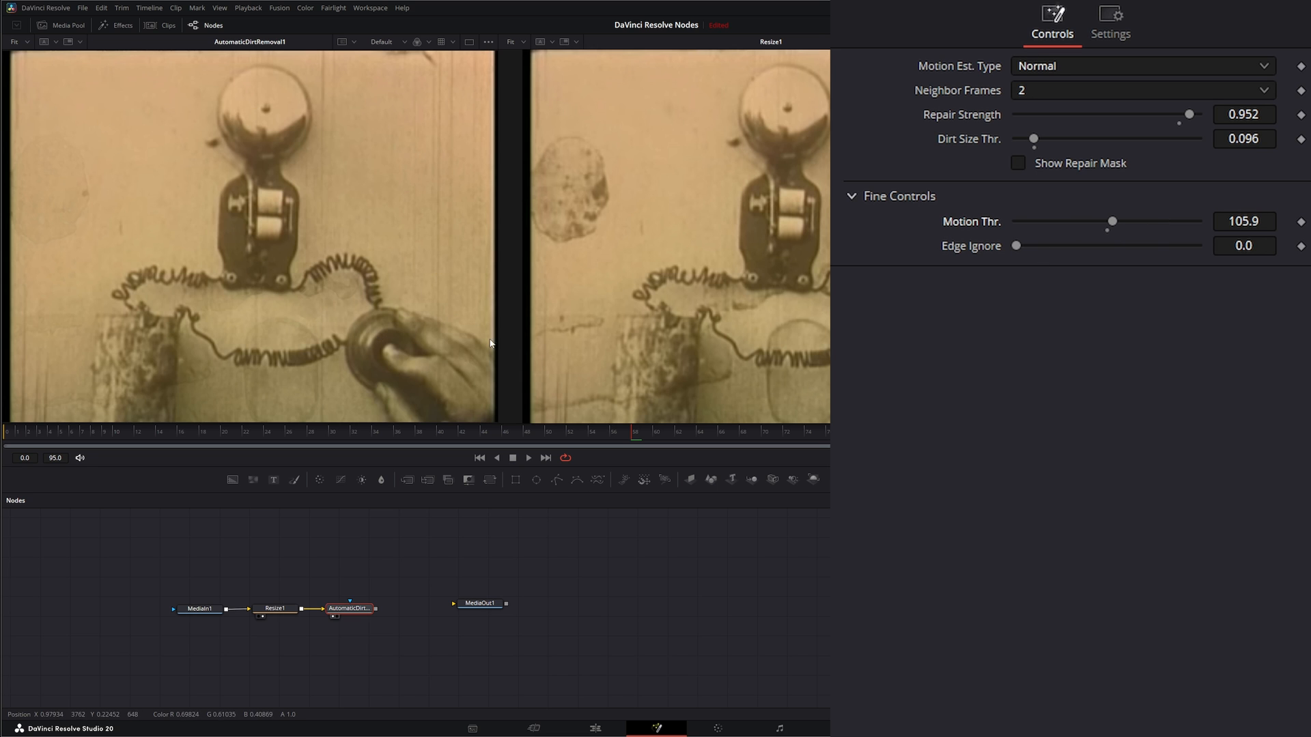
{"action": "left_click_drag", "start_coordinate": [1112, 222], "coordinate": [1137, 221]}
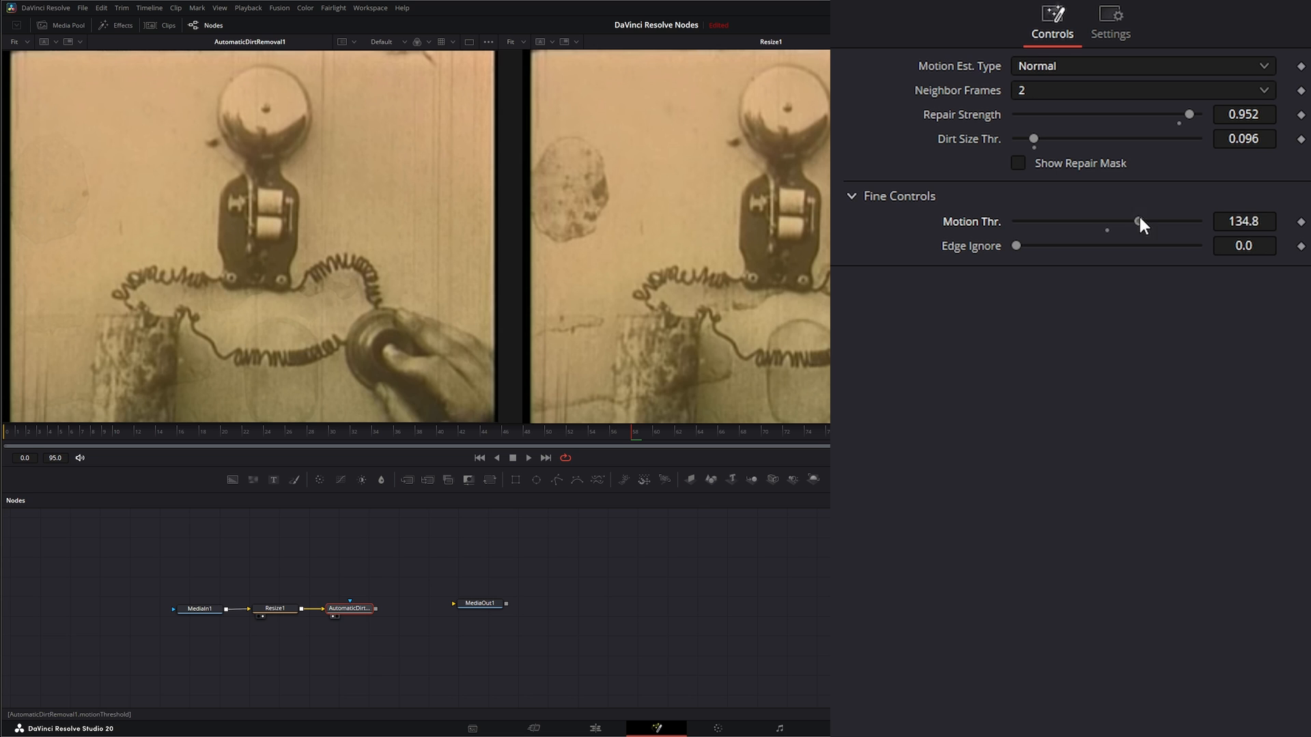
{"action": "left_click_drag", "start_coordinate": [1136, 220], "coordinate": [1106, 220]}
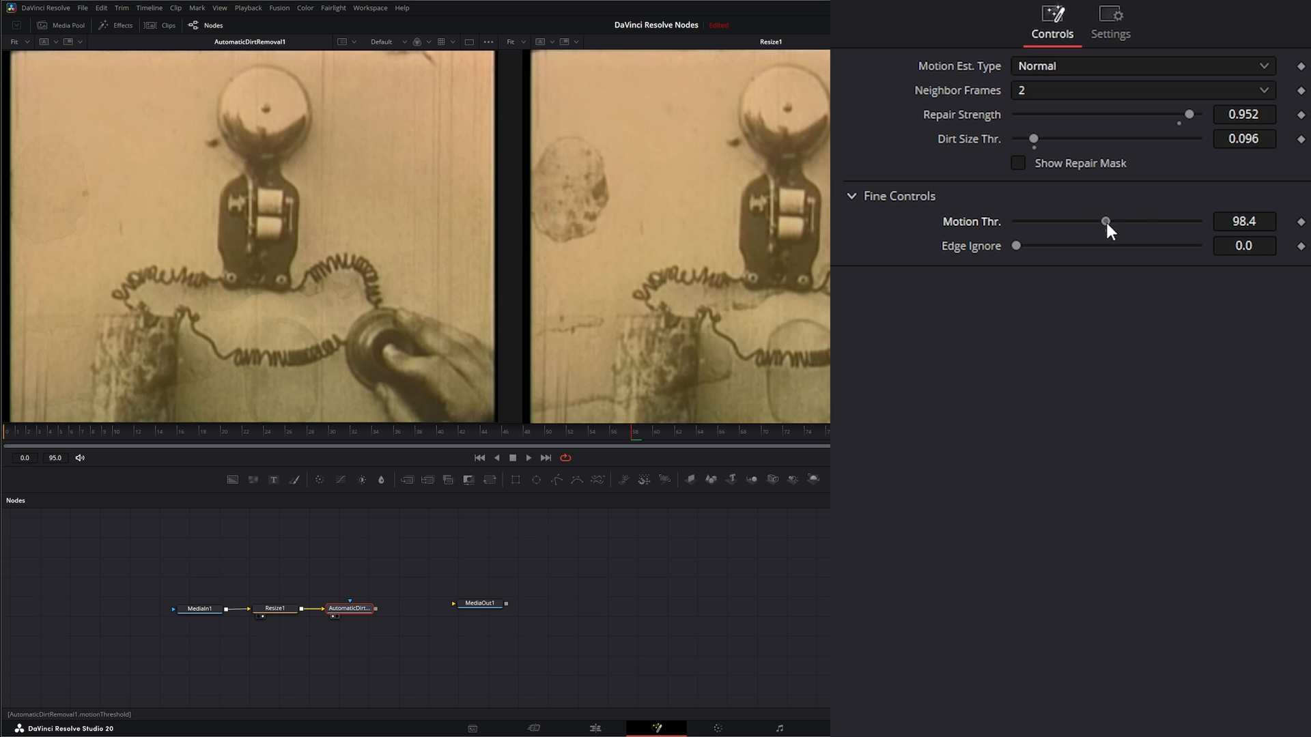
{"action": "left_click_drag", "start_coordinate": [1105, 220], "coordinate": [1109, 220]}
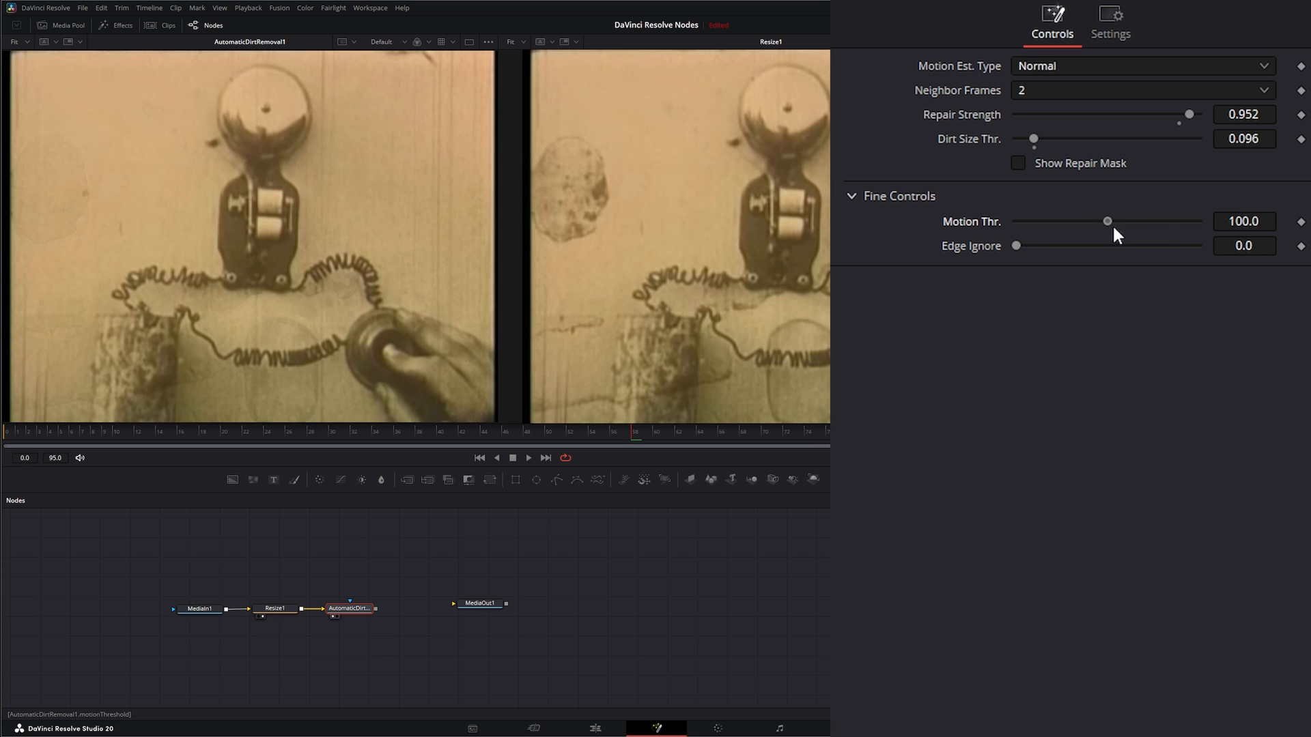
{"action": "left_click_drag", "start_coordinate": [1107, 221], "coordinate": [1128, 221]}
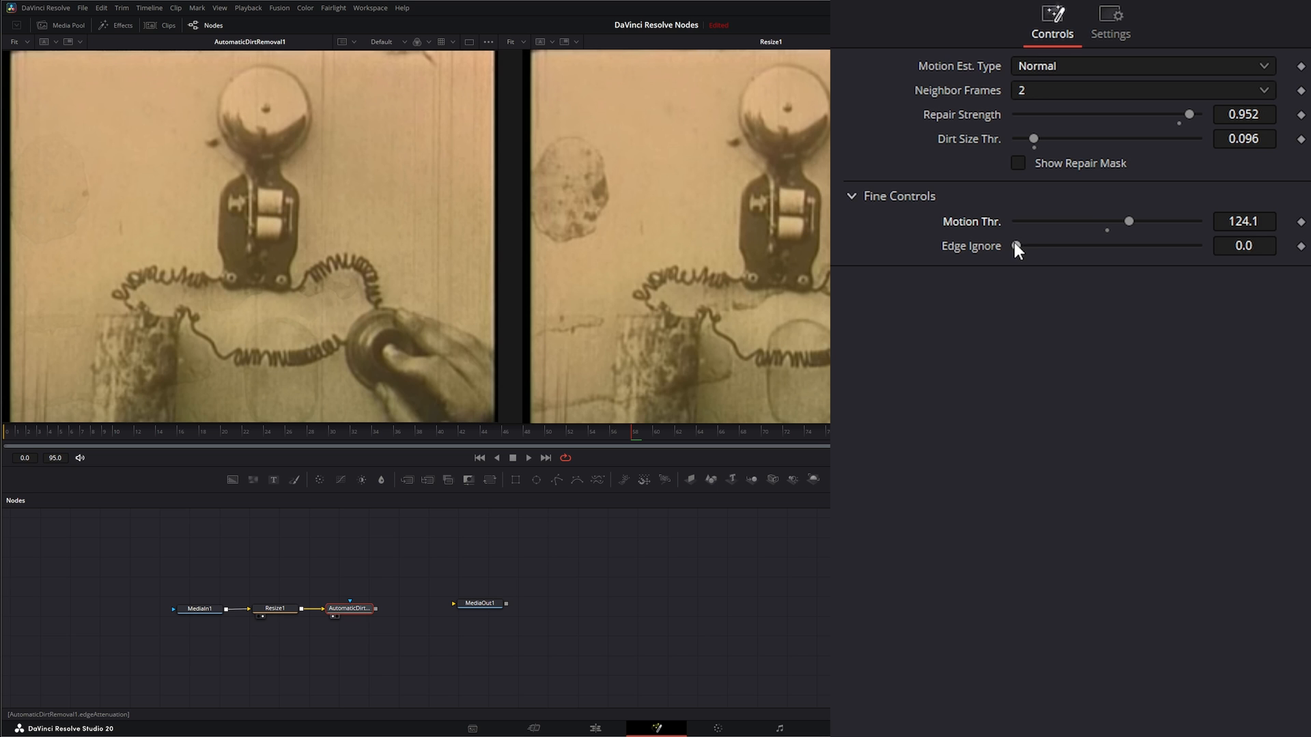
Set Edge Ignore to about 0.326
{"action": "left_click_drag", "start_coordinate": [1017, 246], "coordinate": [1021, 246]}
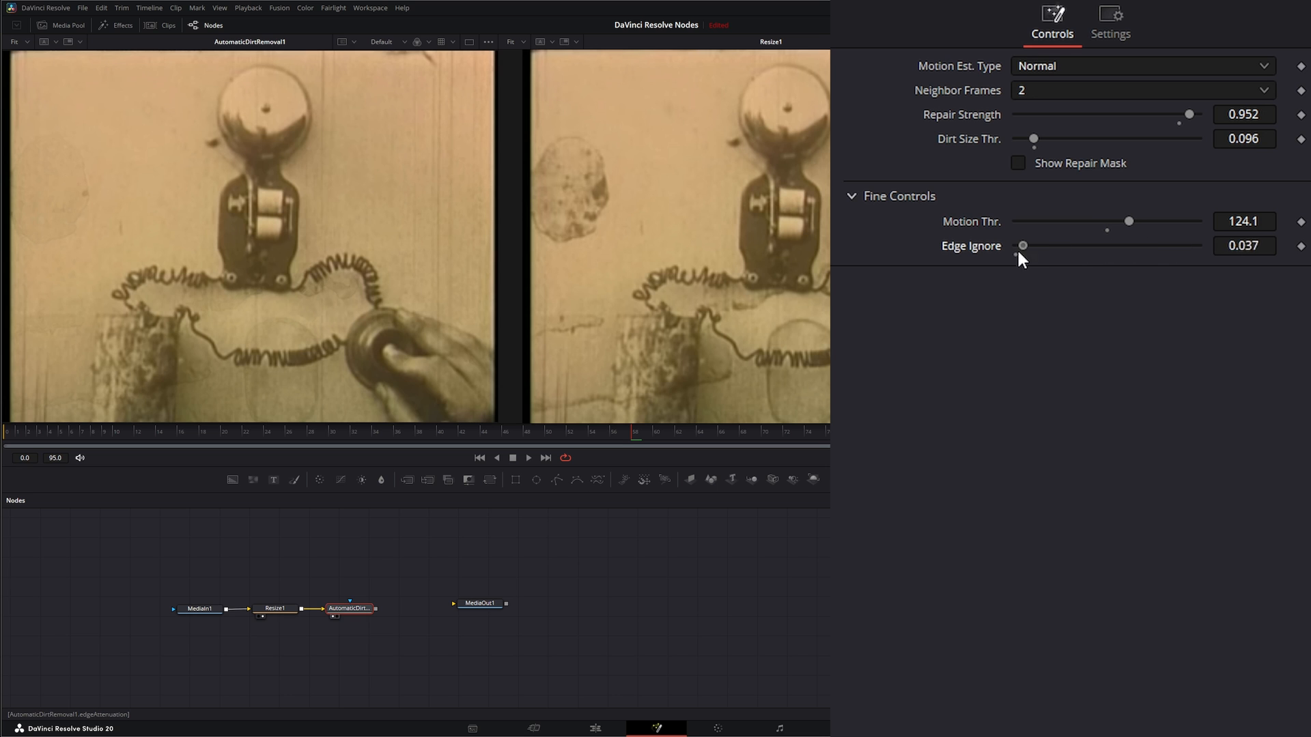
{"action": "left_click_drag", "start_coordinate": [1021, 245], "coordinate": [1076, 245]}
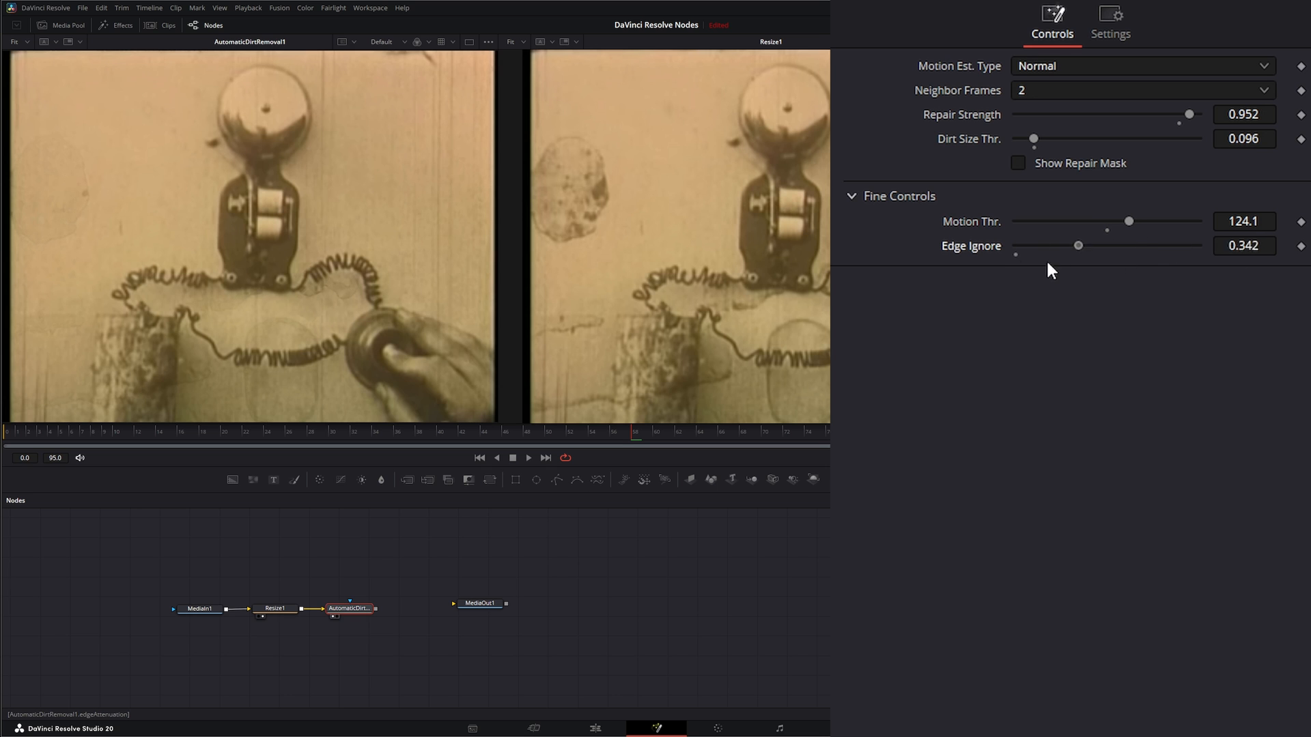
{"action": "left_click_drag", "start_coordinate": [1078, 245], "coordinate": [1076, 245]}
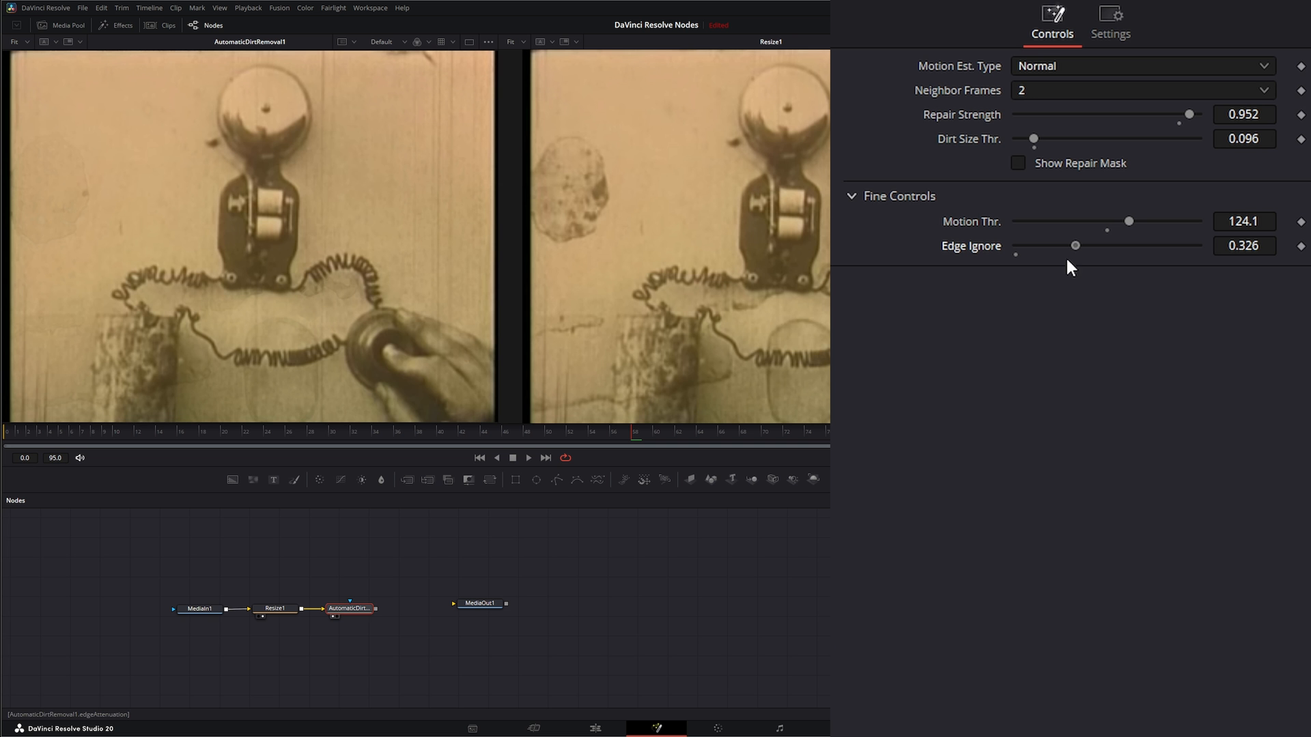